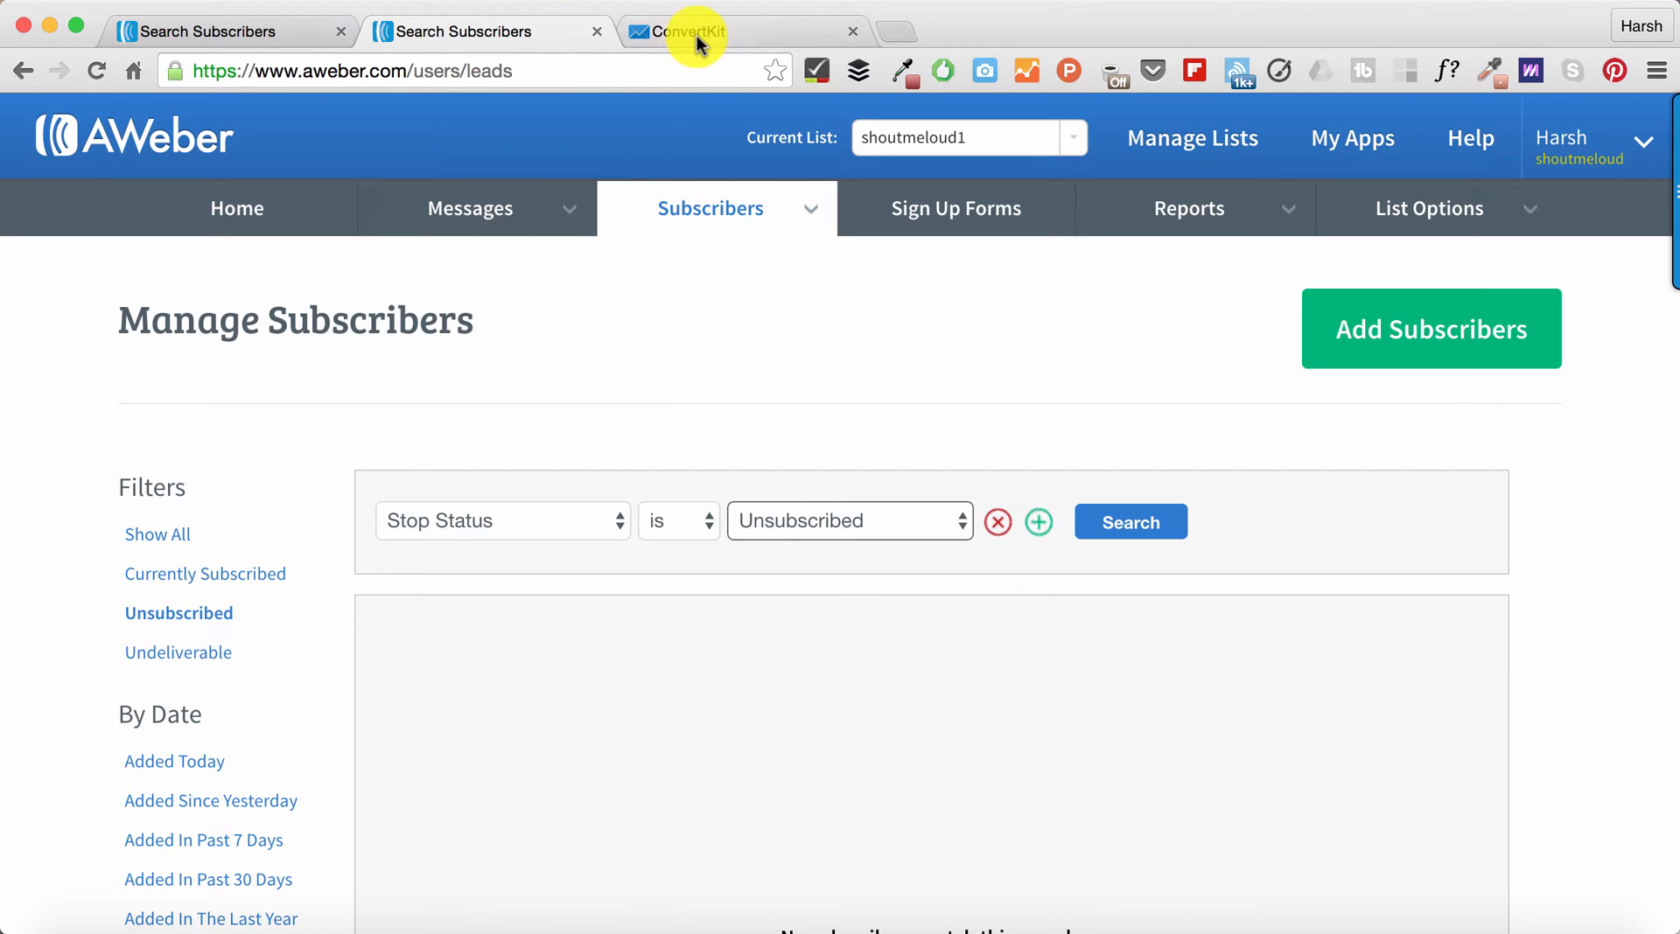
mouse_move(575, 240)
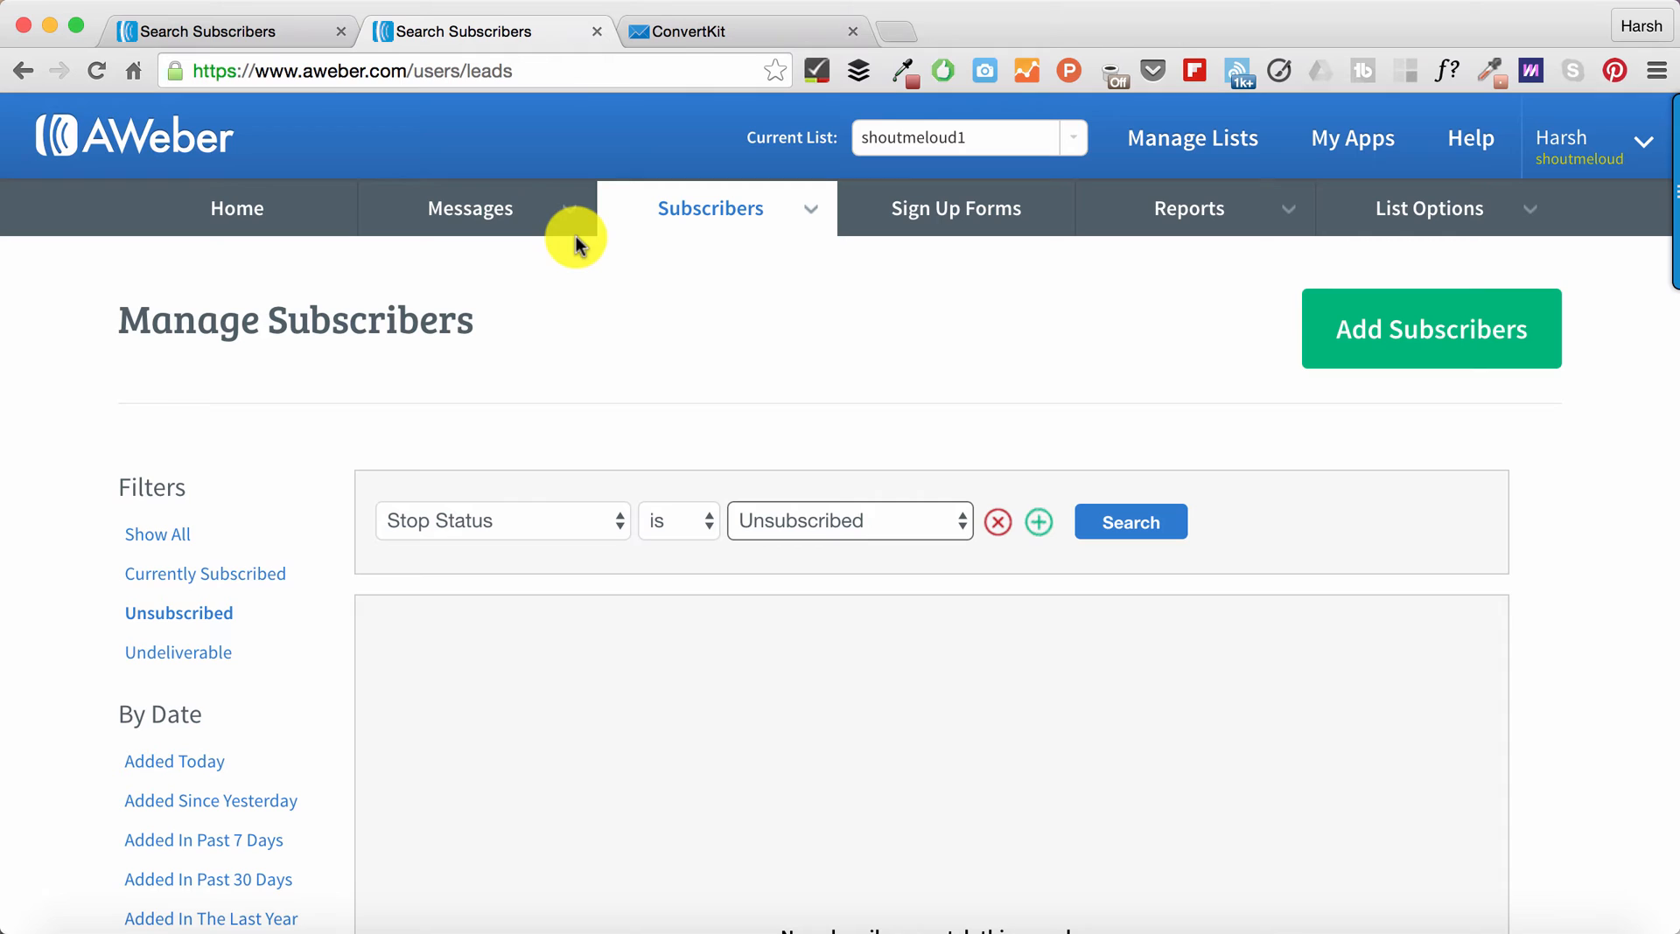
mouse_move(178, 612)
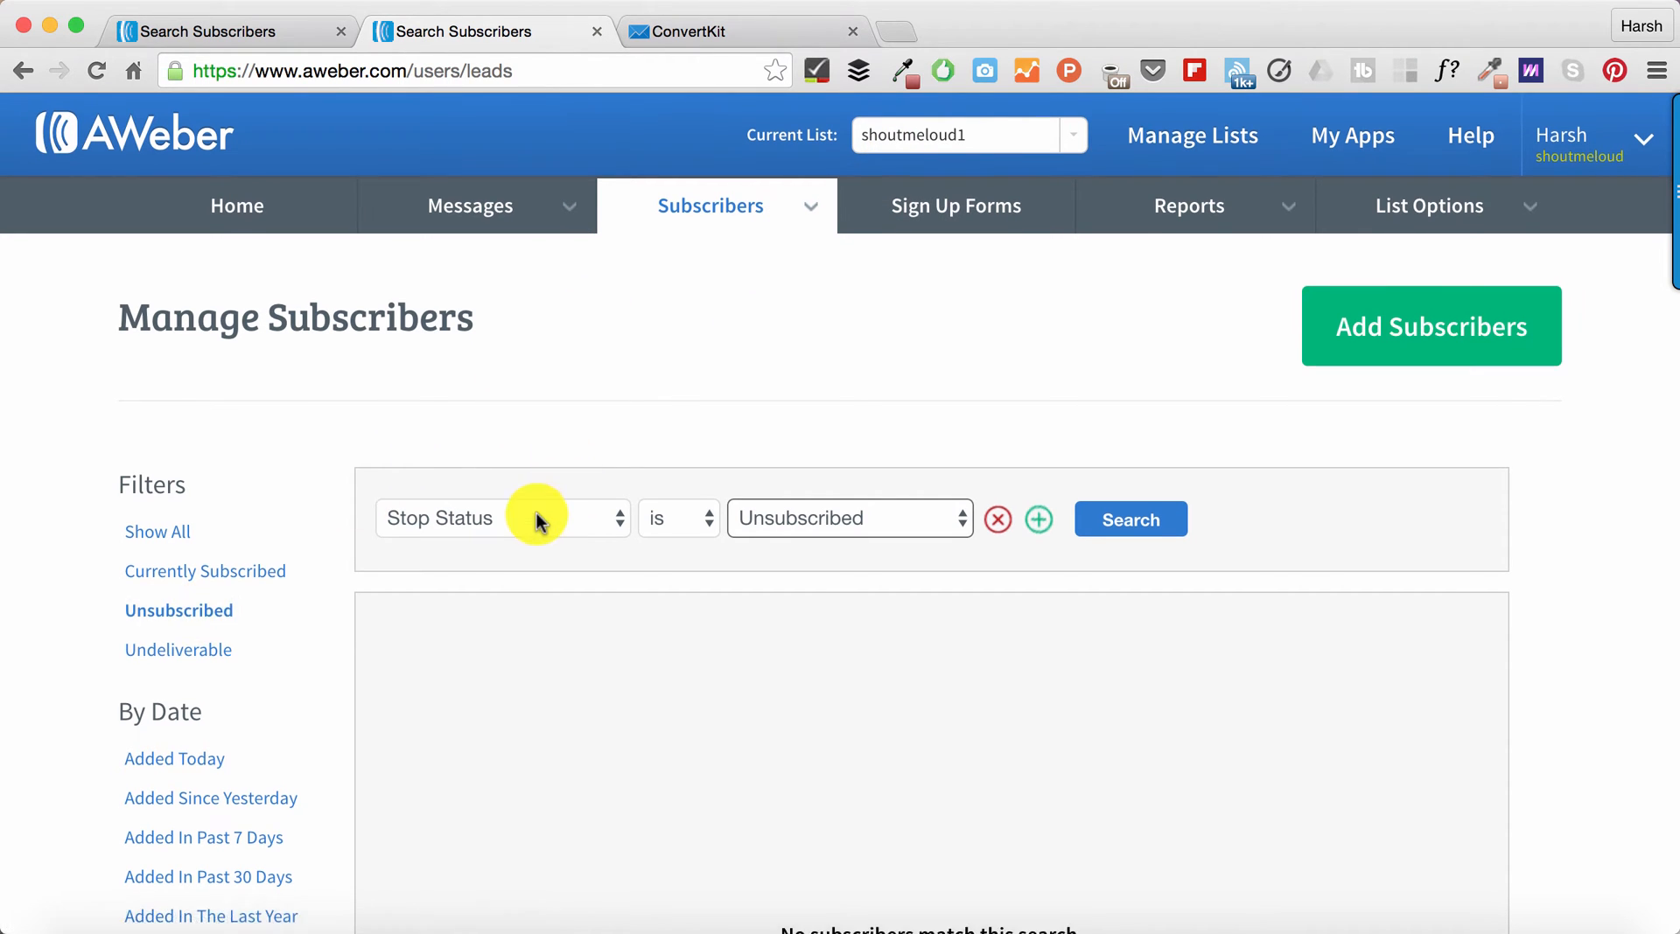
- Return to the Manage Subscribers page in AWeber
scroll("down", 3)
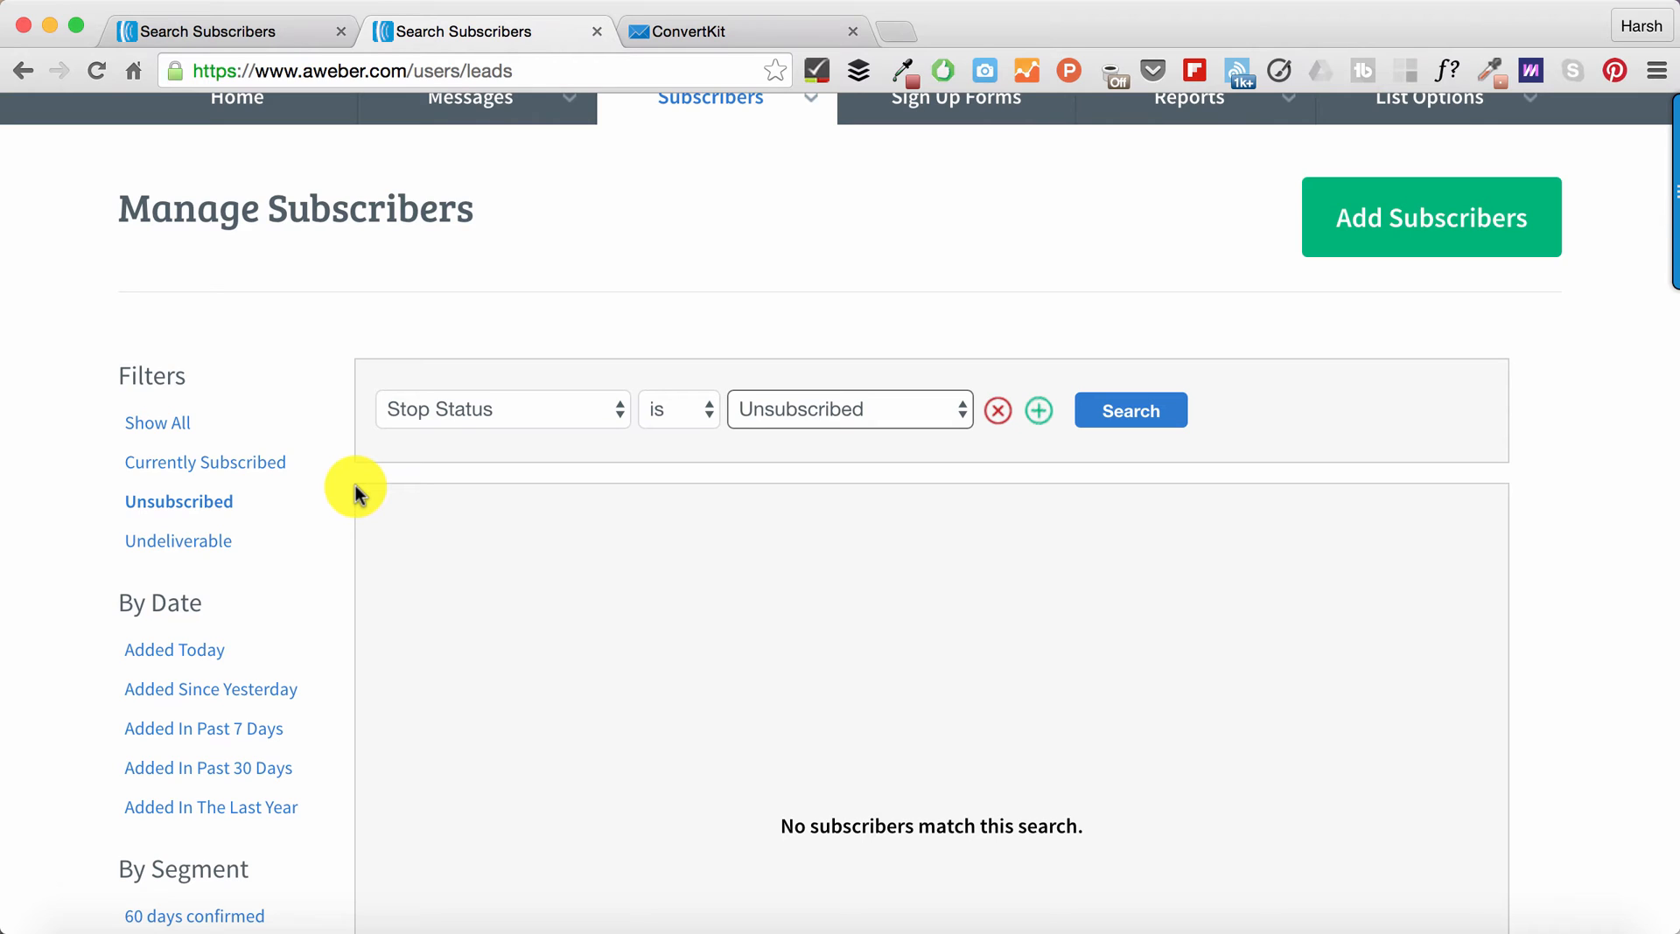
mouse_move(536, 292)
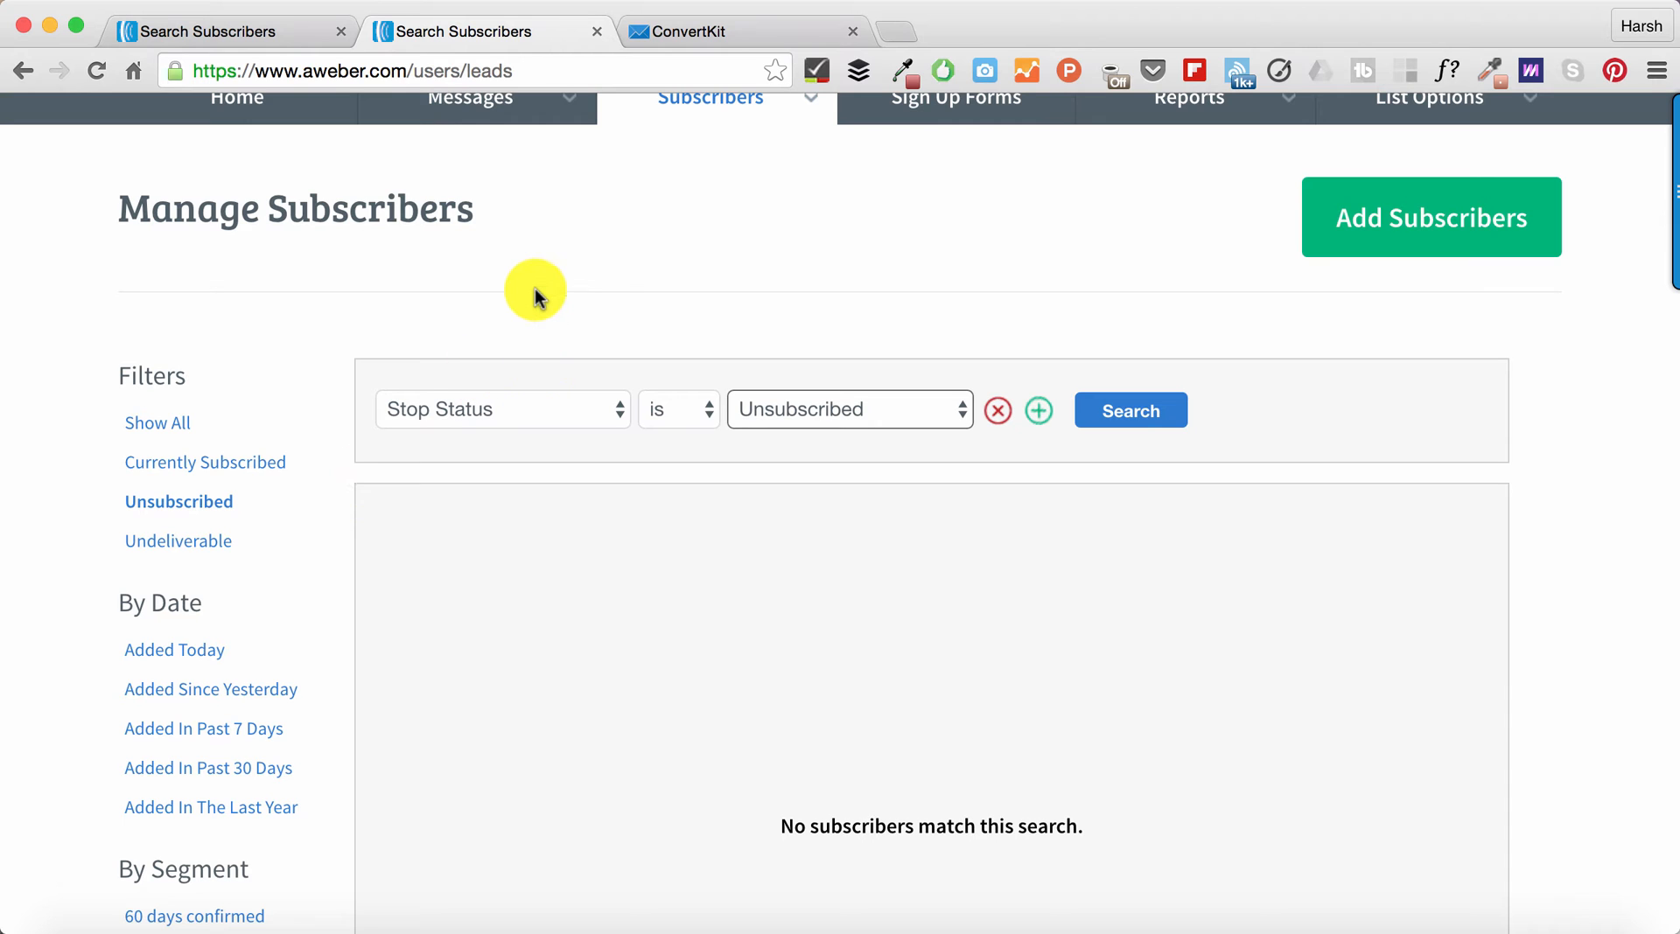
left_click(471, 31)
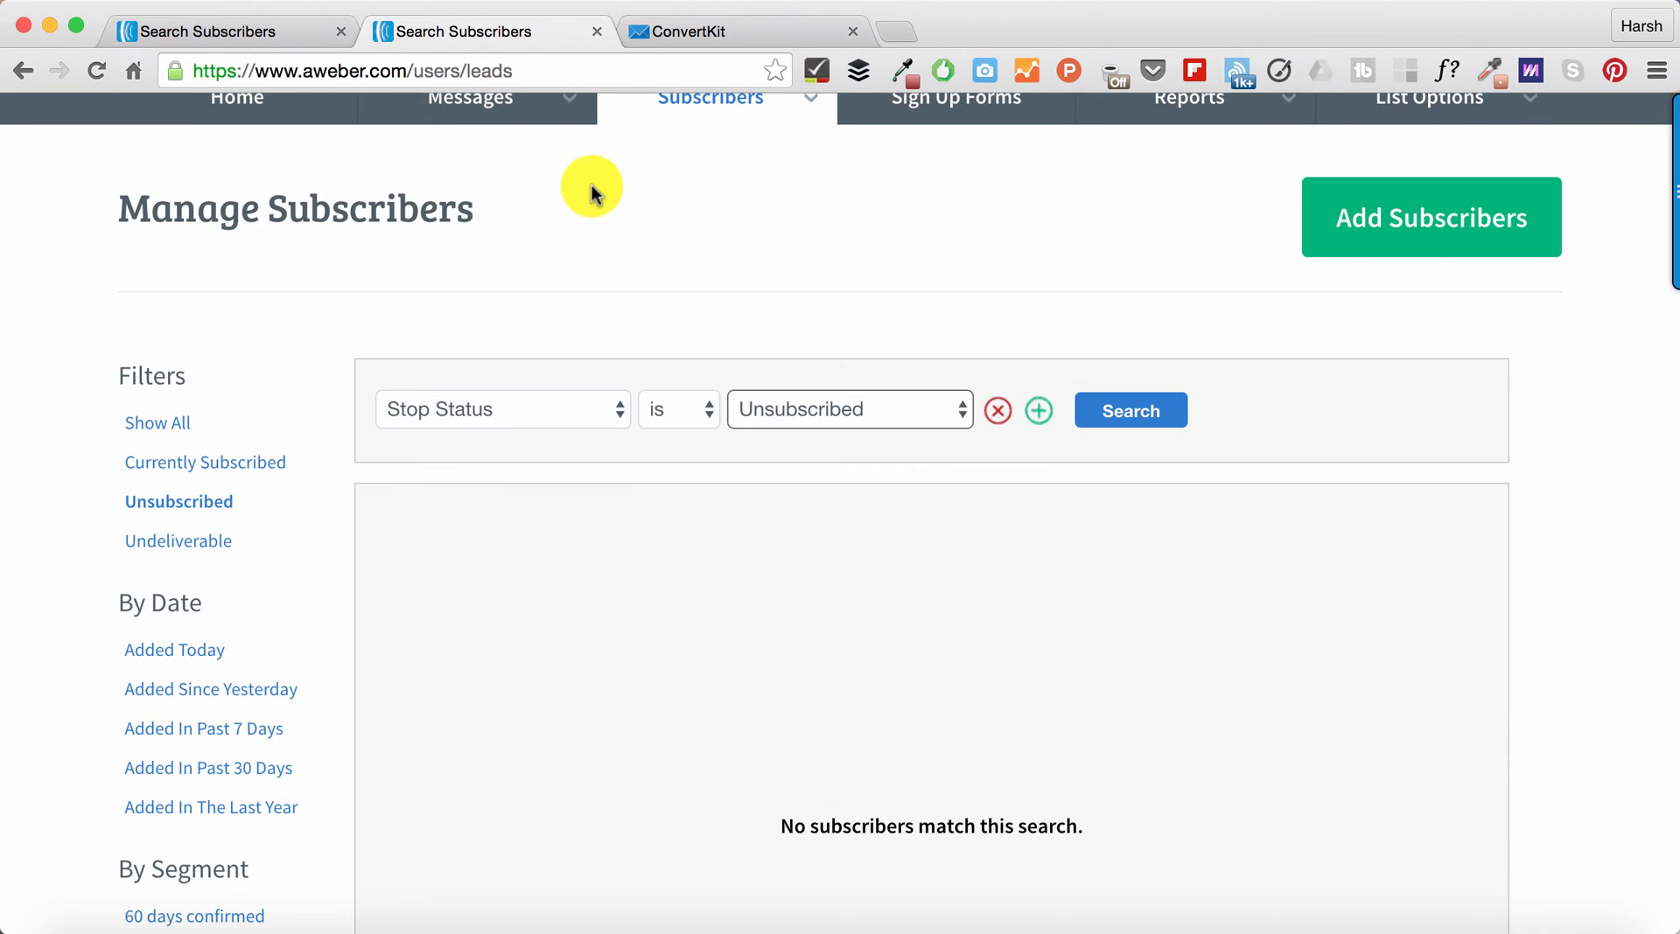
scroll("up", 3)
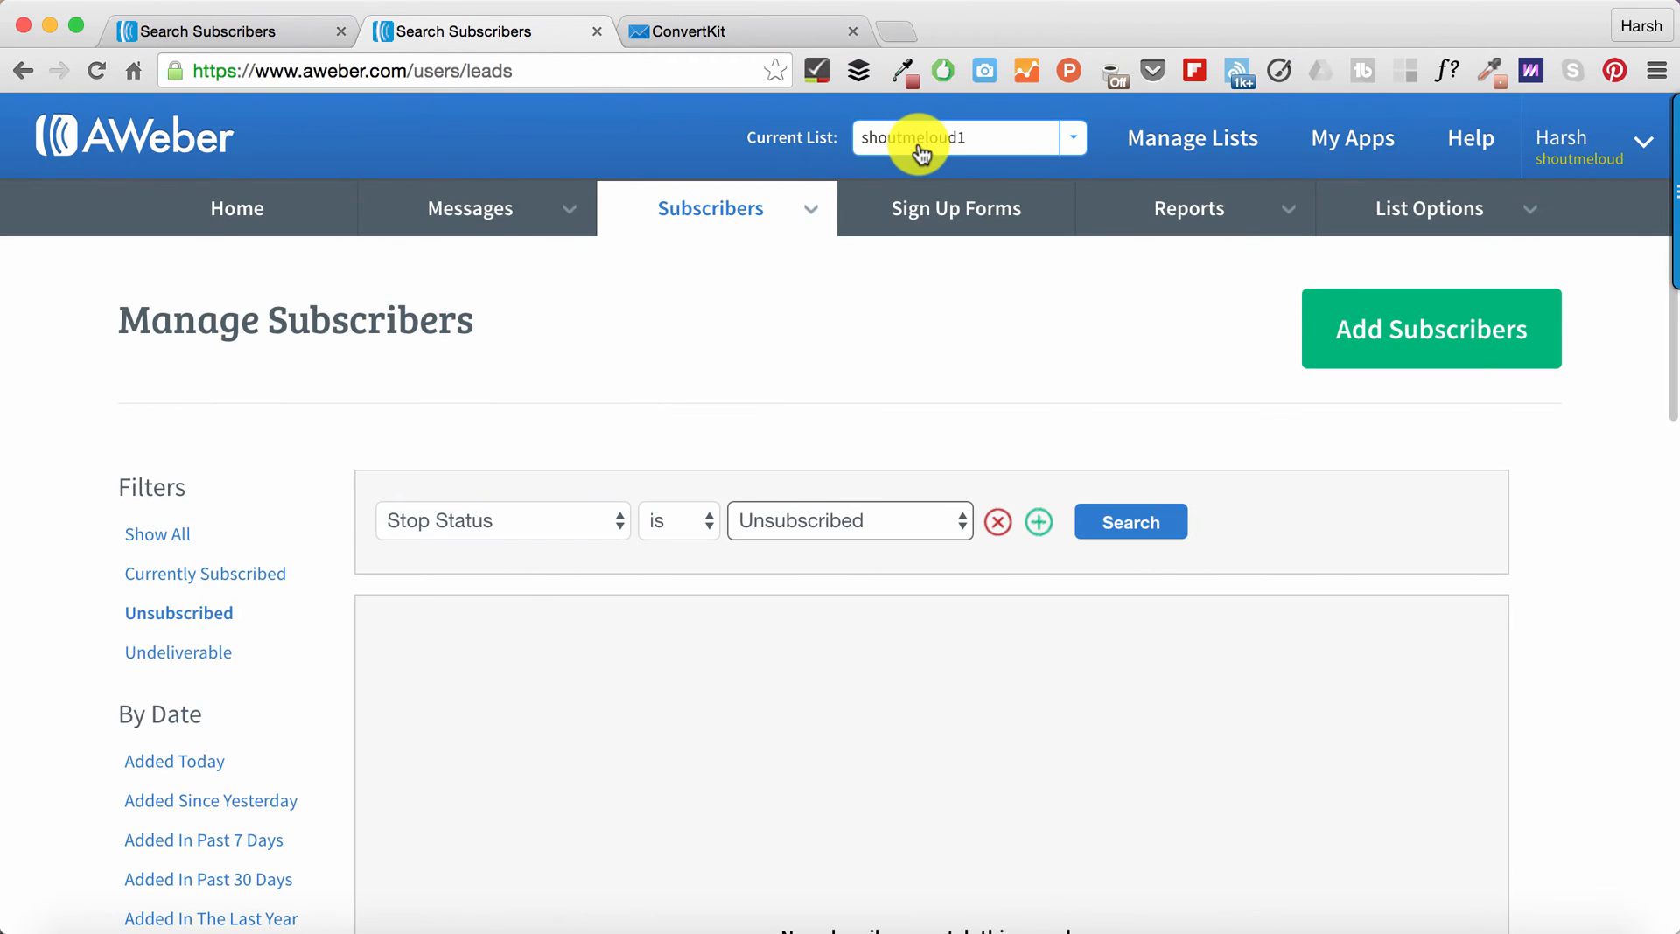
left_click(710, 208)
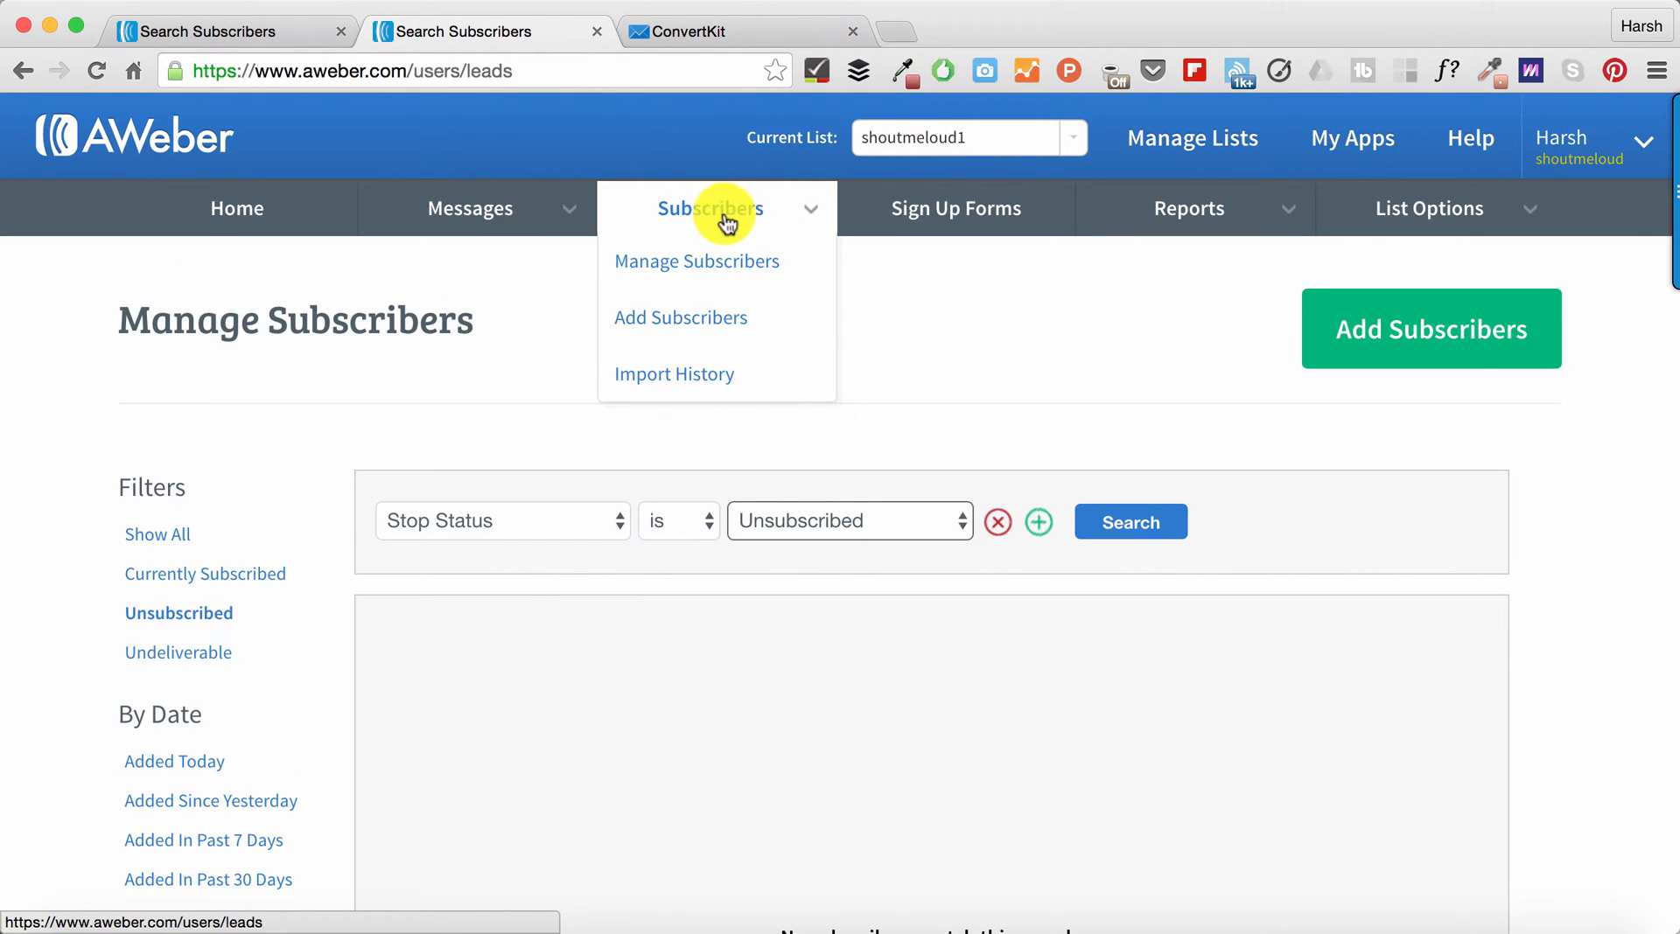
mouse_move(717, 261)
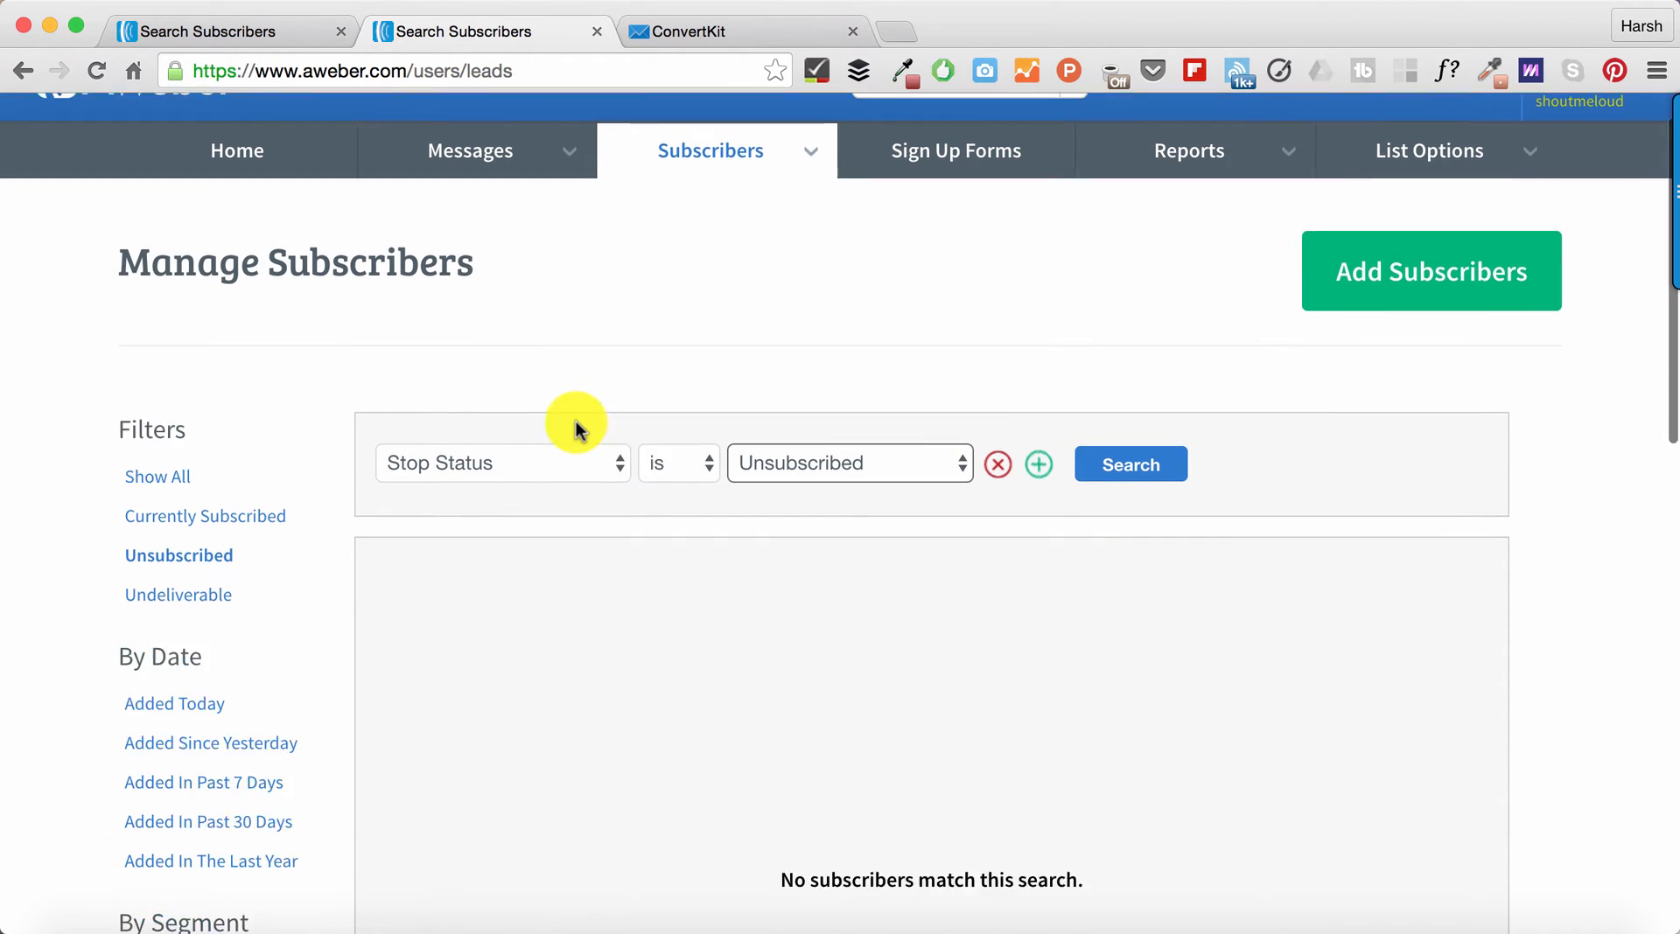
- Set the first filter condition to No Opens since 1/1/2016
left_click(502, 463)
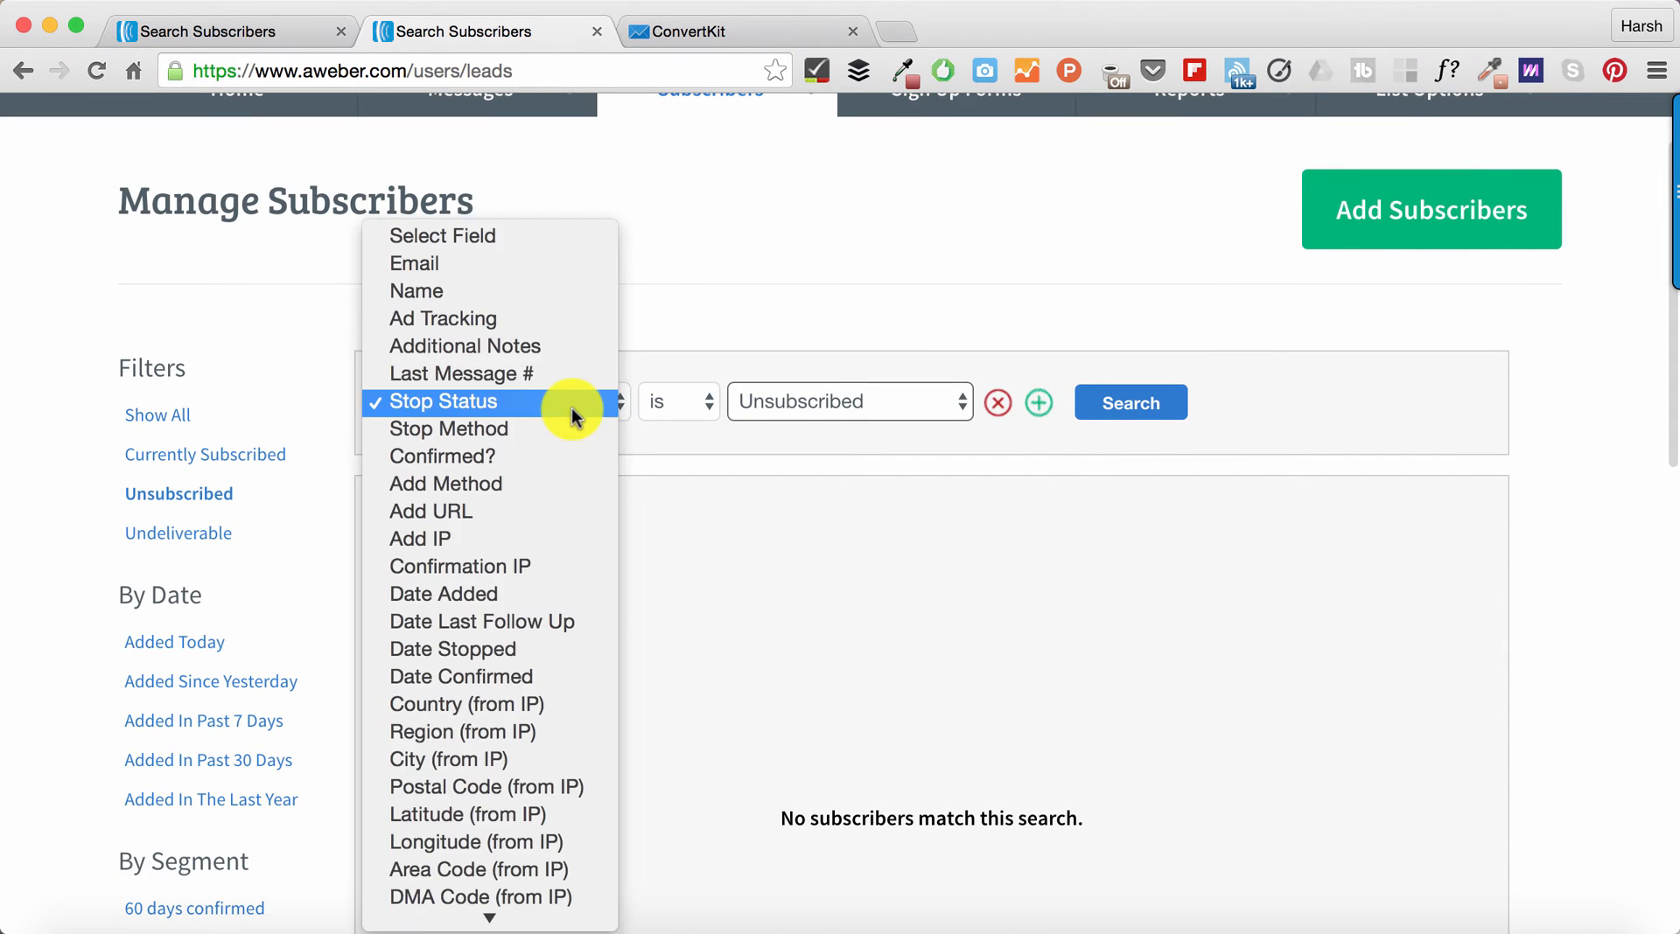
left_click(434, 401)
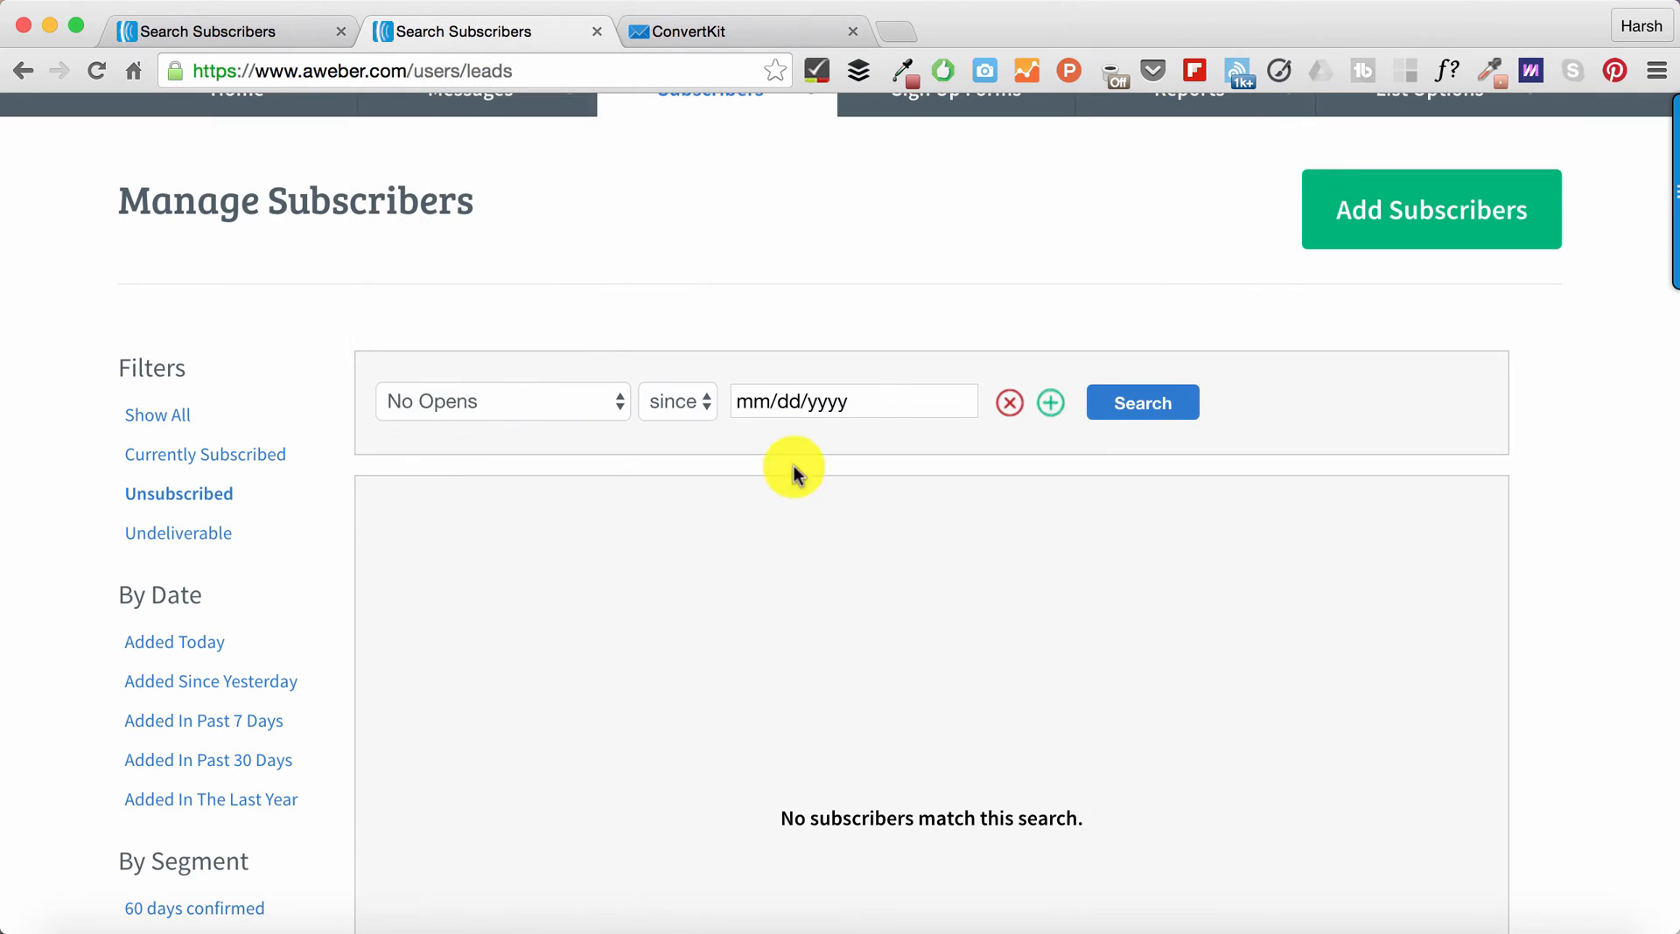
left_click(852, 401)
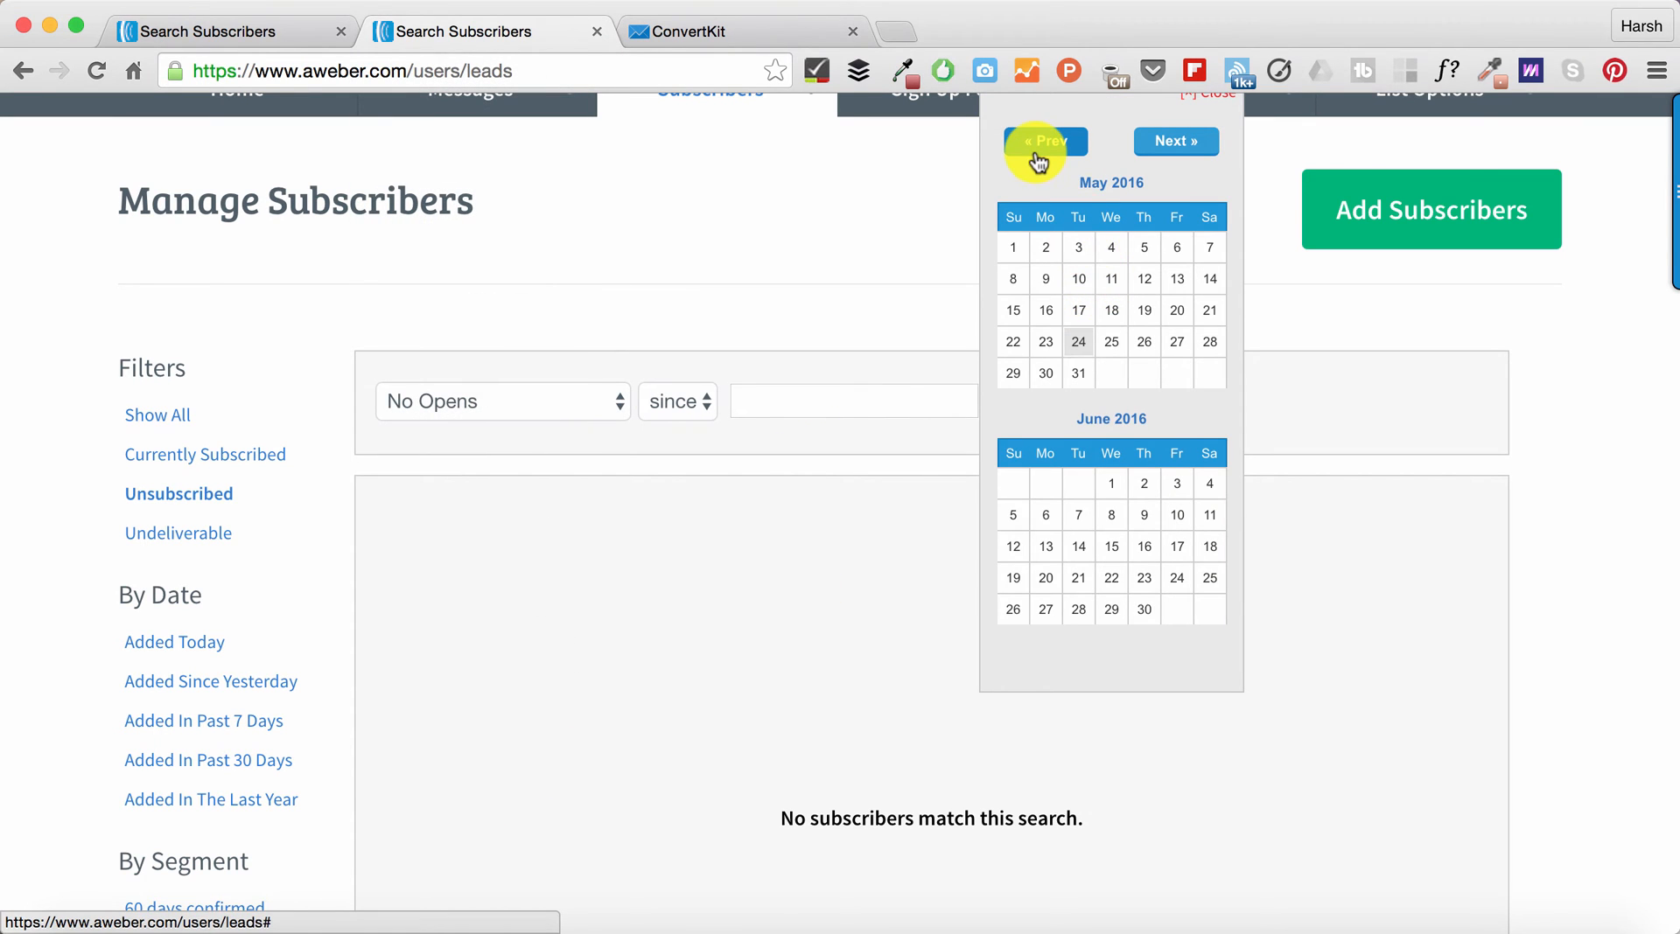
left_click(1045, 140)
type("1/1/2016")
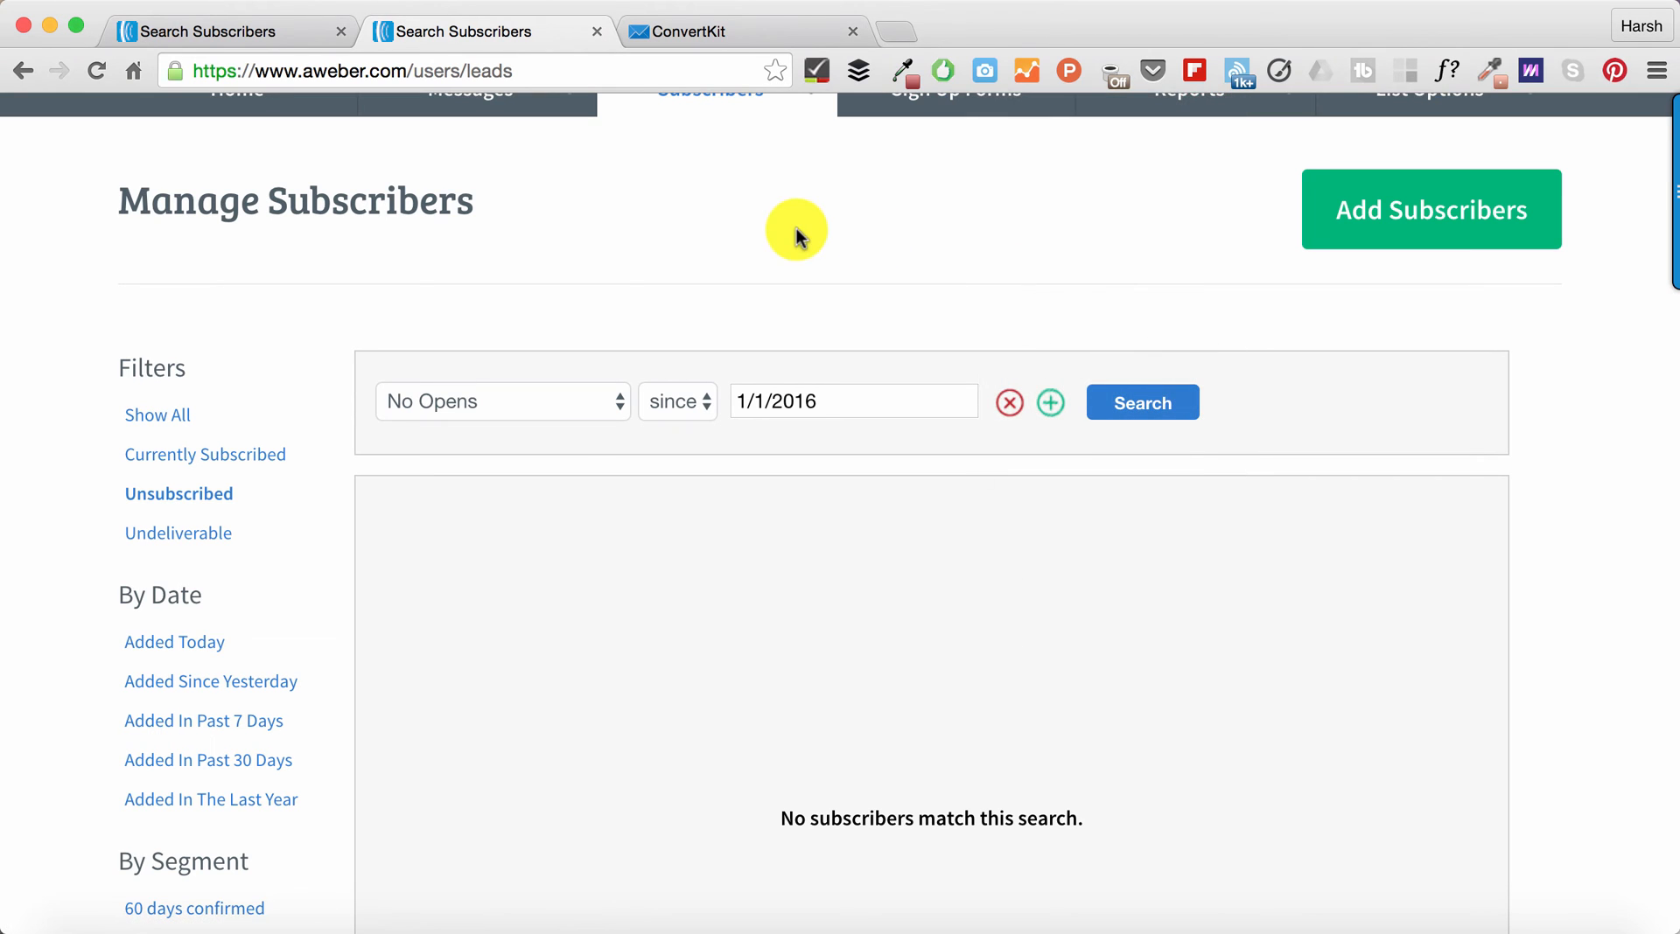
- Add a second condition: Date Added is before 1/1/2016
left_click(1048, 402)
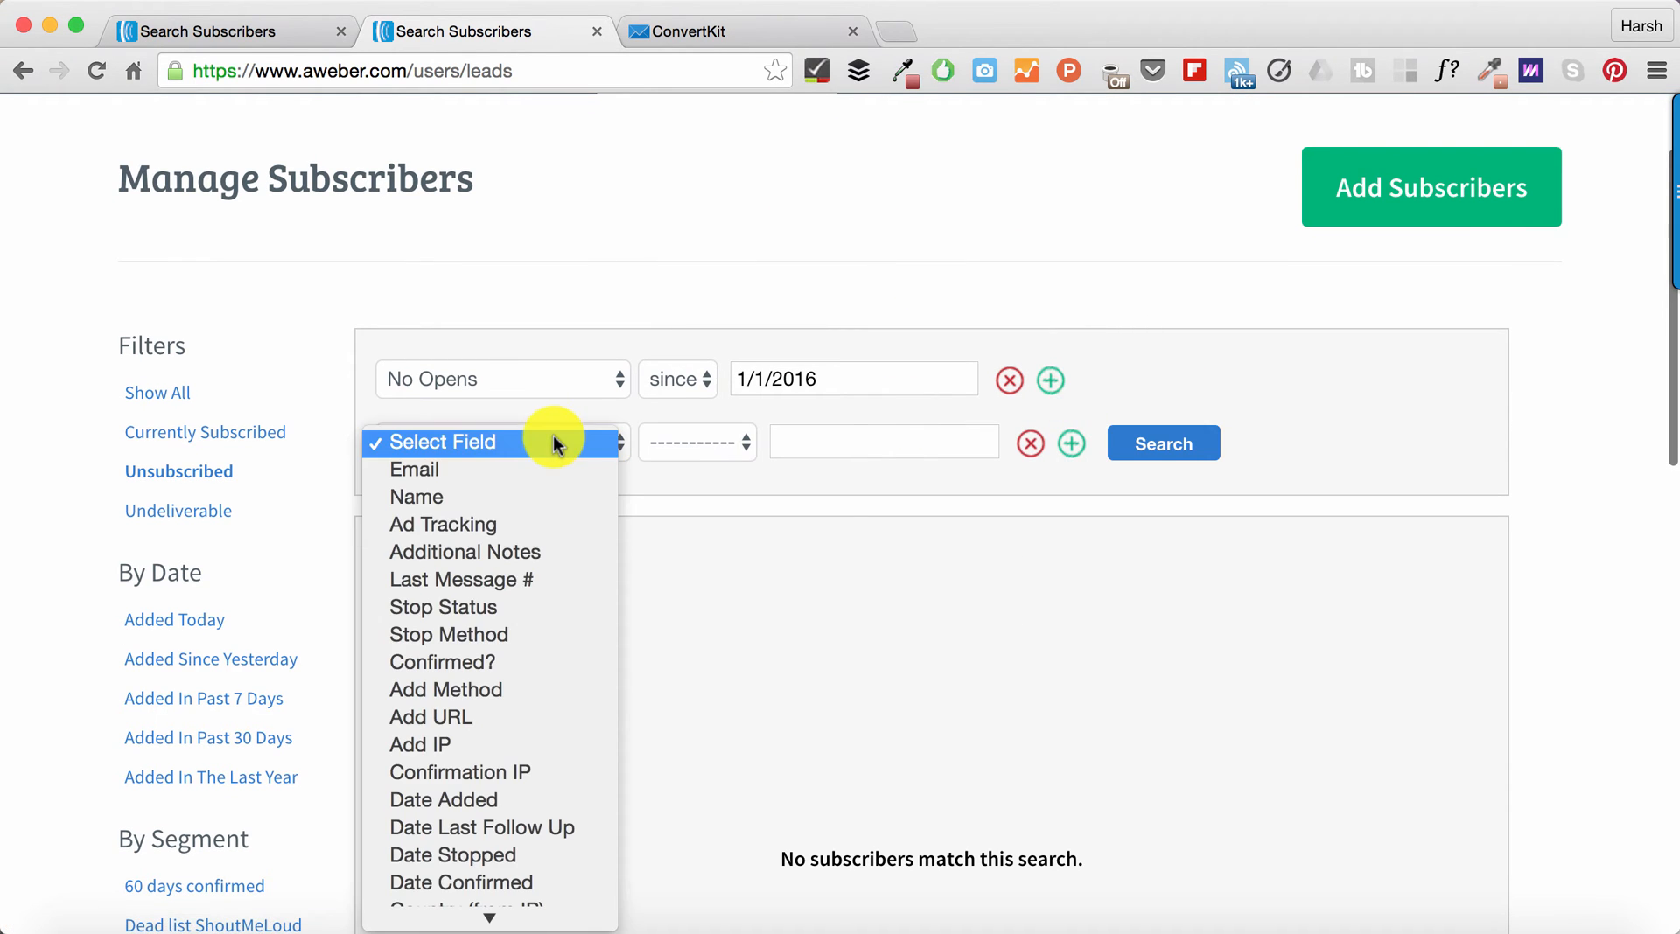
mouse_move(525, 635)
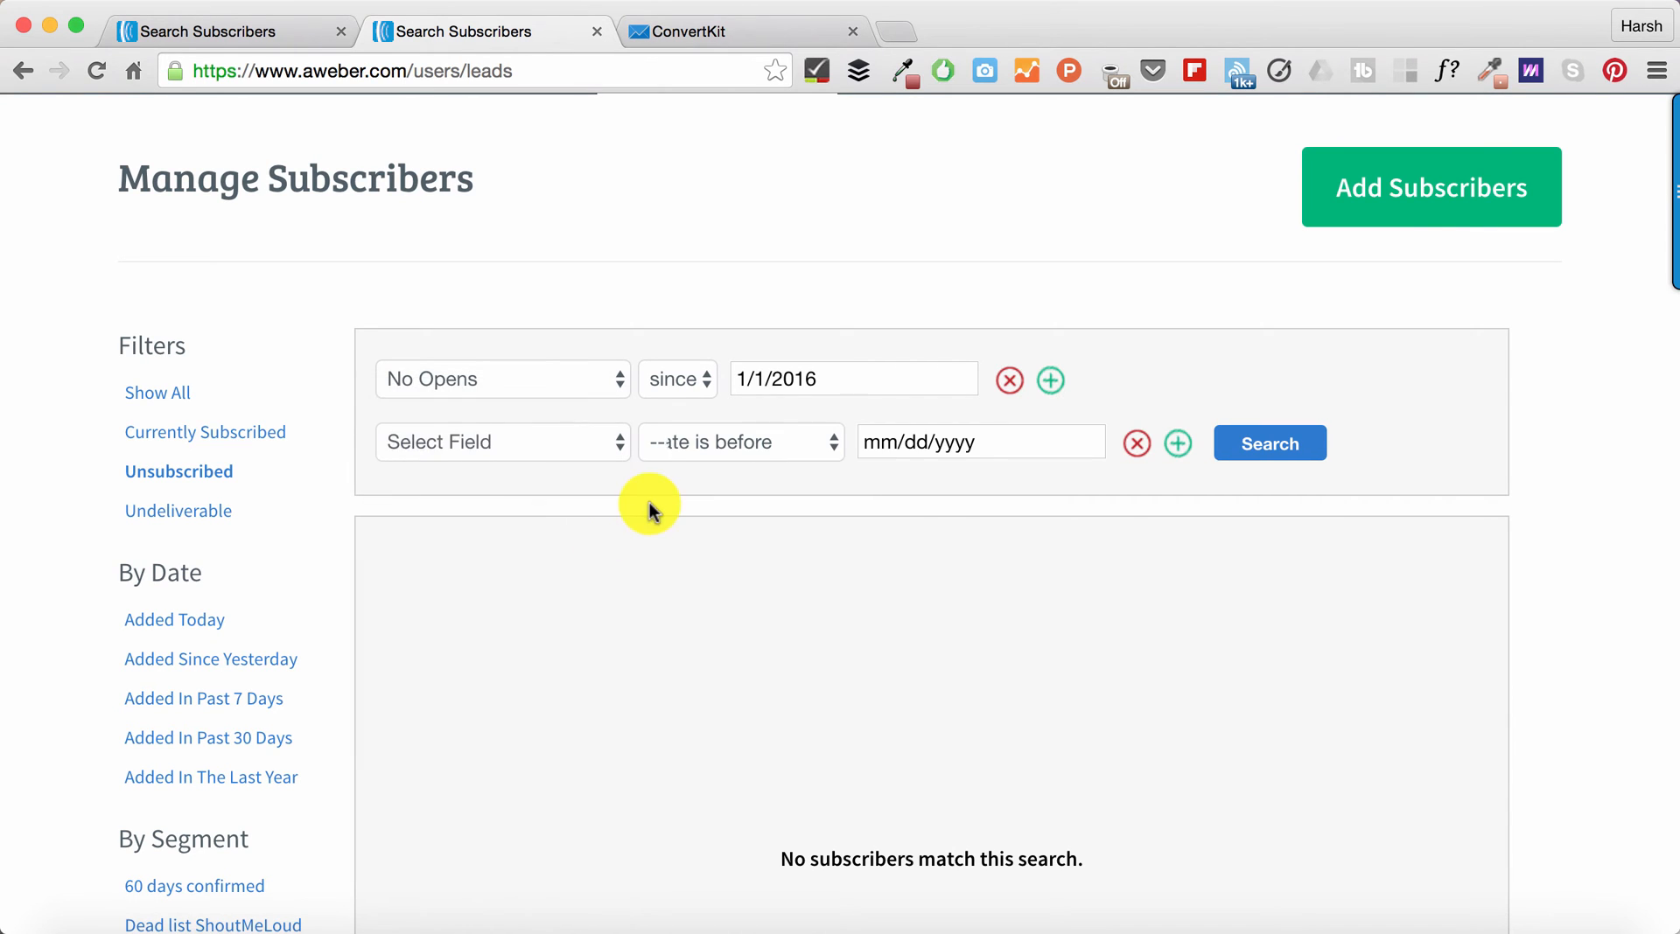
left_click(980, 440)
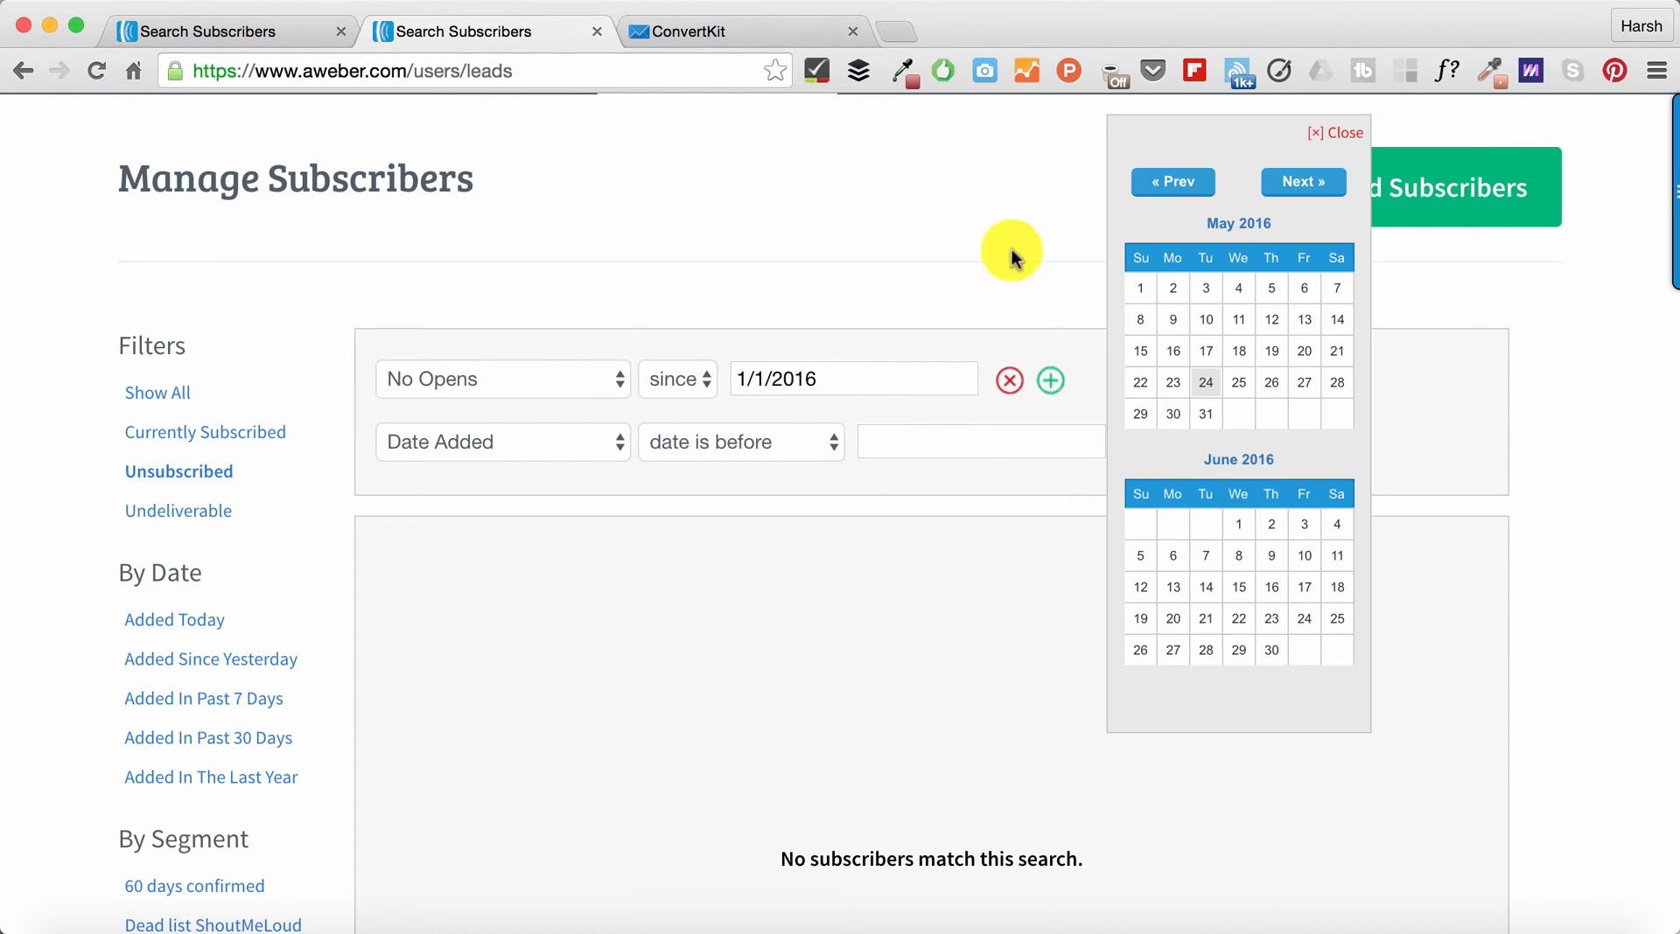
left_click(1172, 180)
type("1/1/2016")
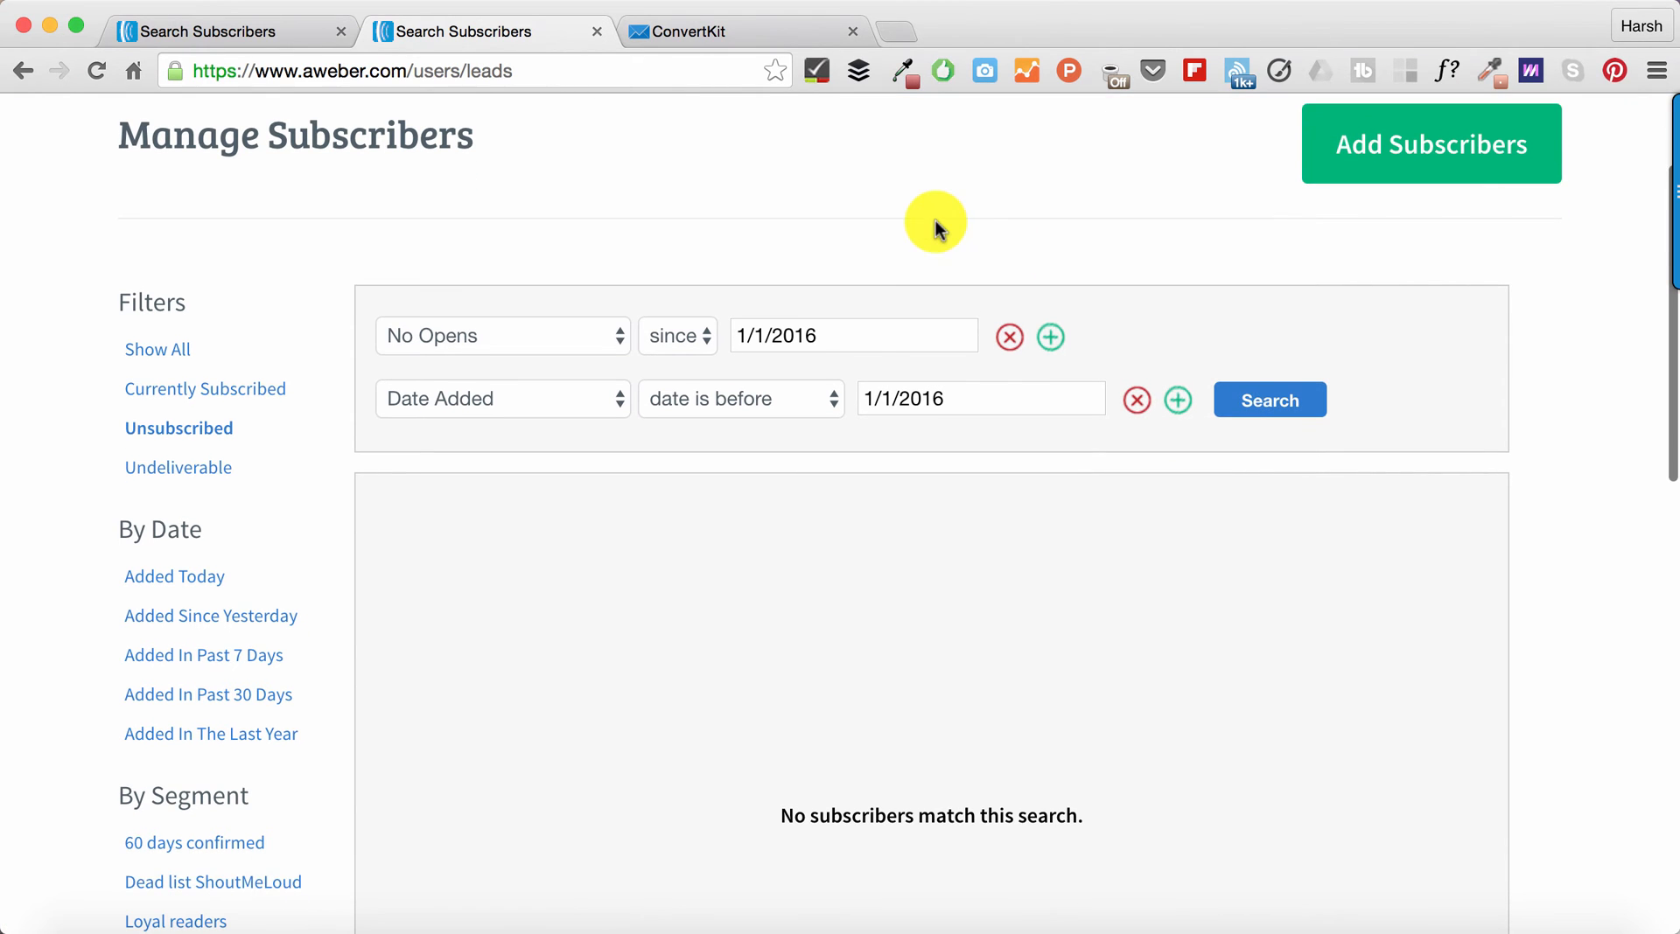
- Run the search and review the 4,299 matching inactive subscribers
left_click(1269, 399)
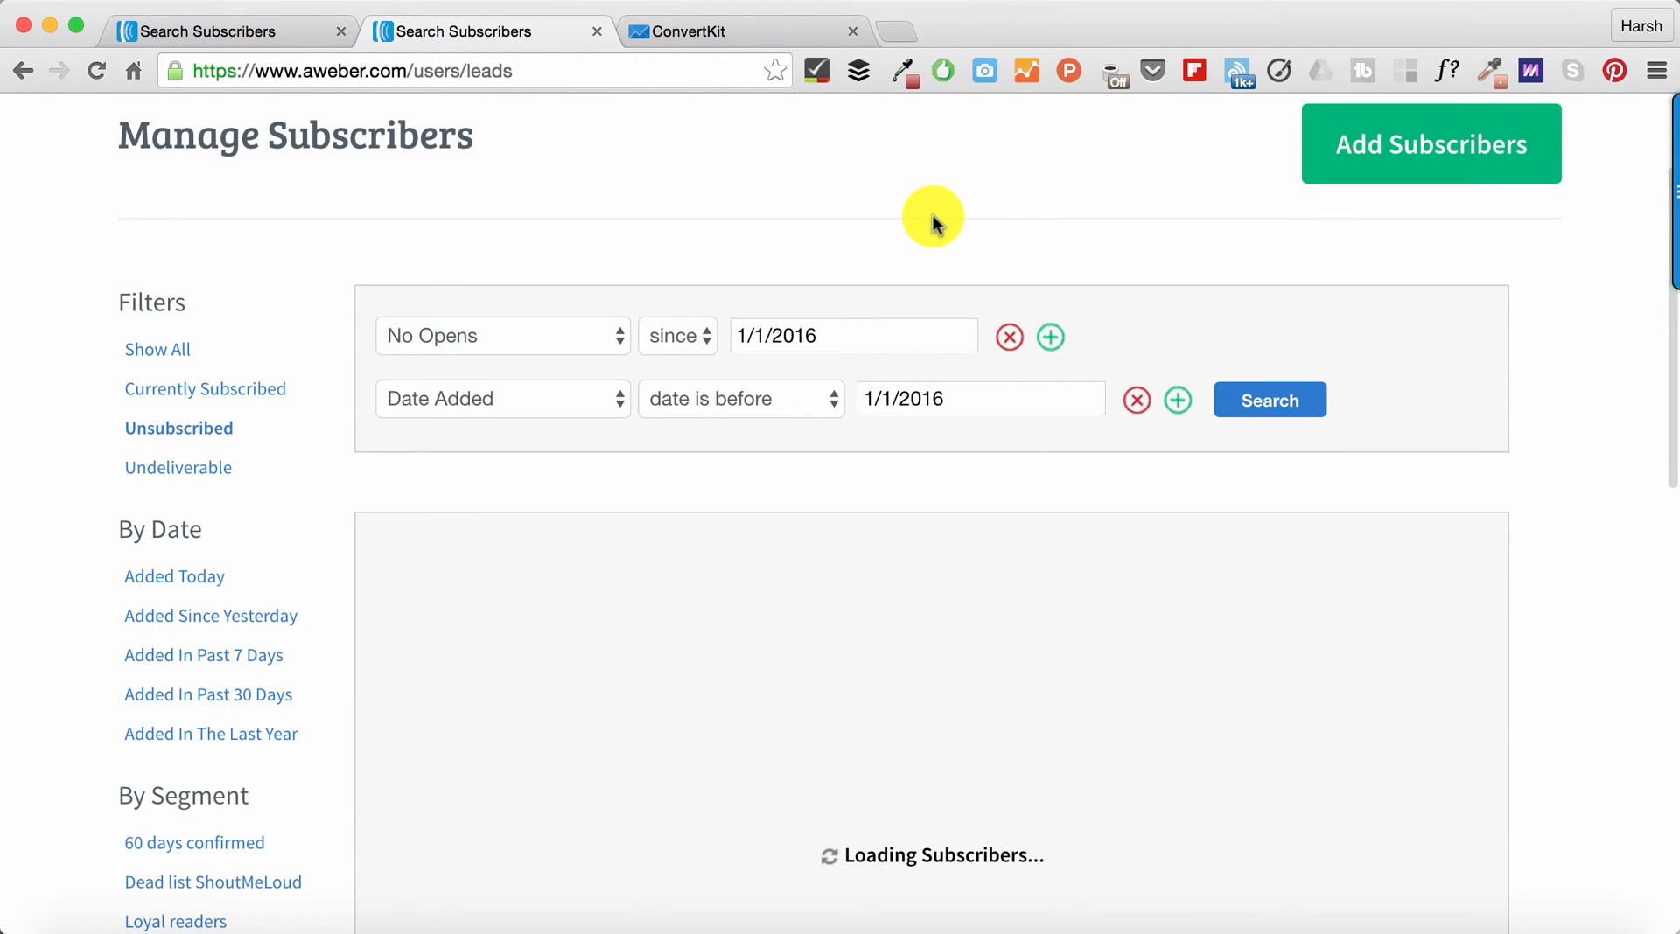
scroll("down", 3)
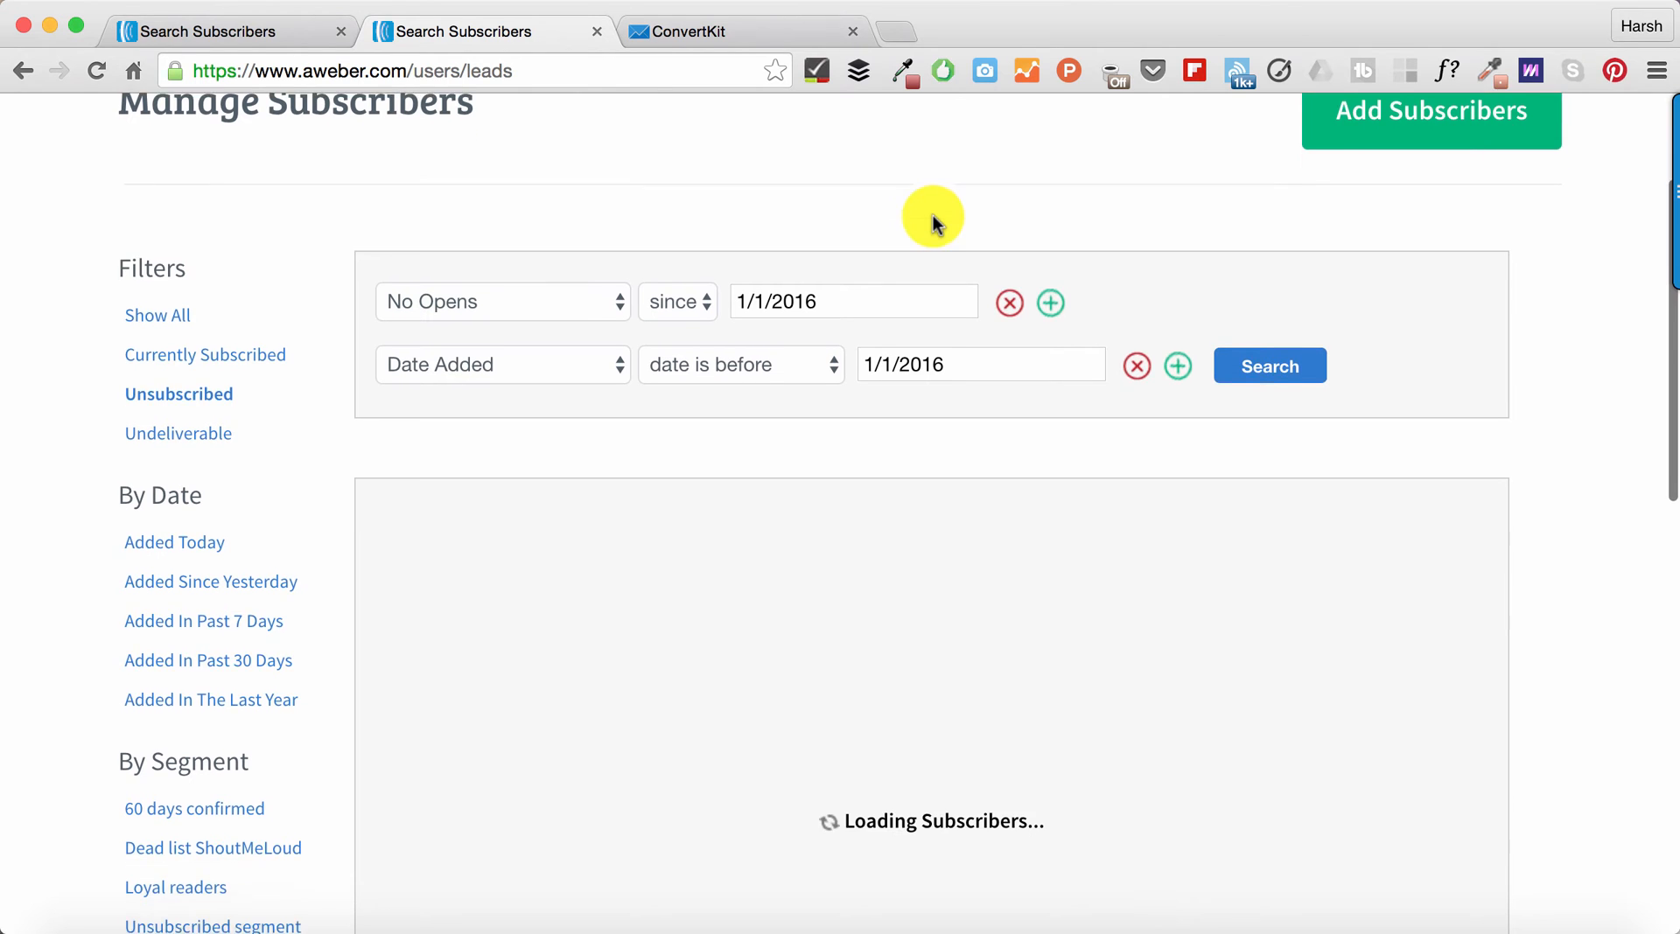
left_click(1269, 365)
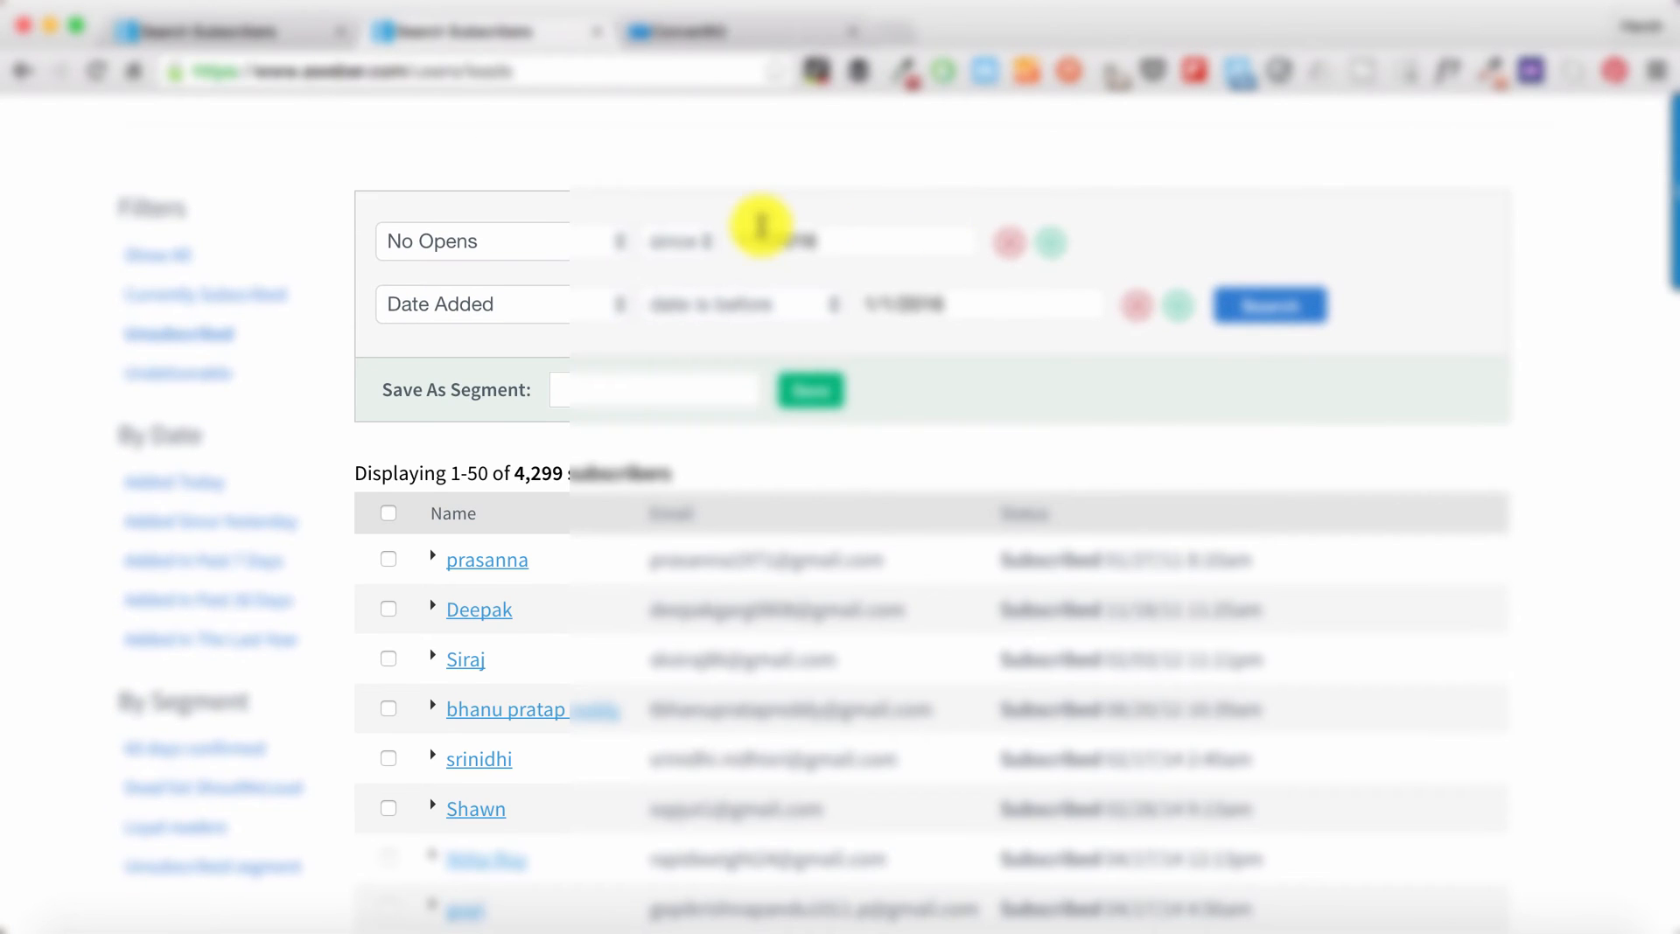
scroll("down", 3)
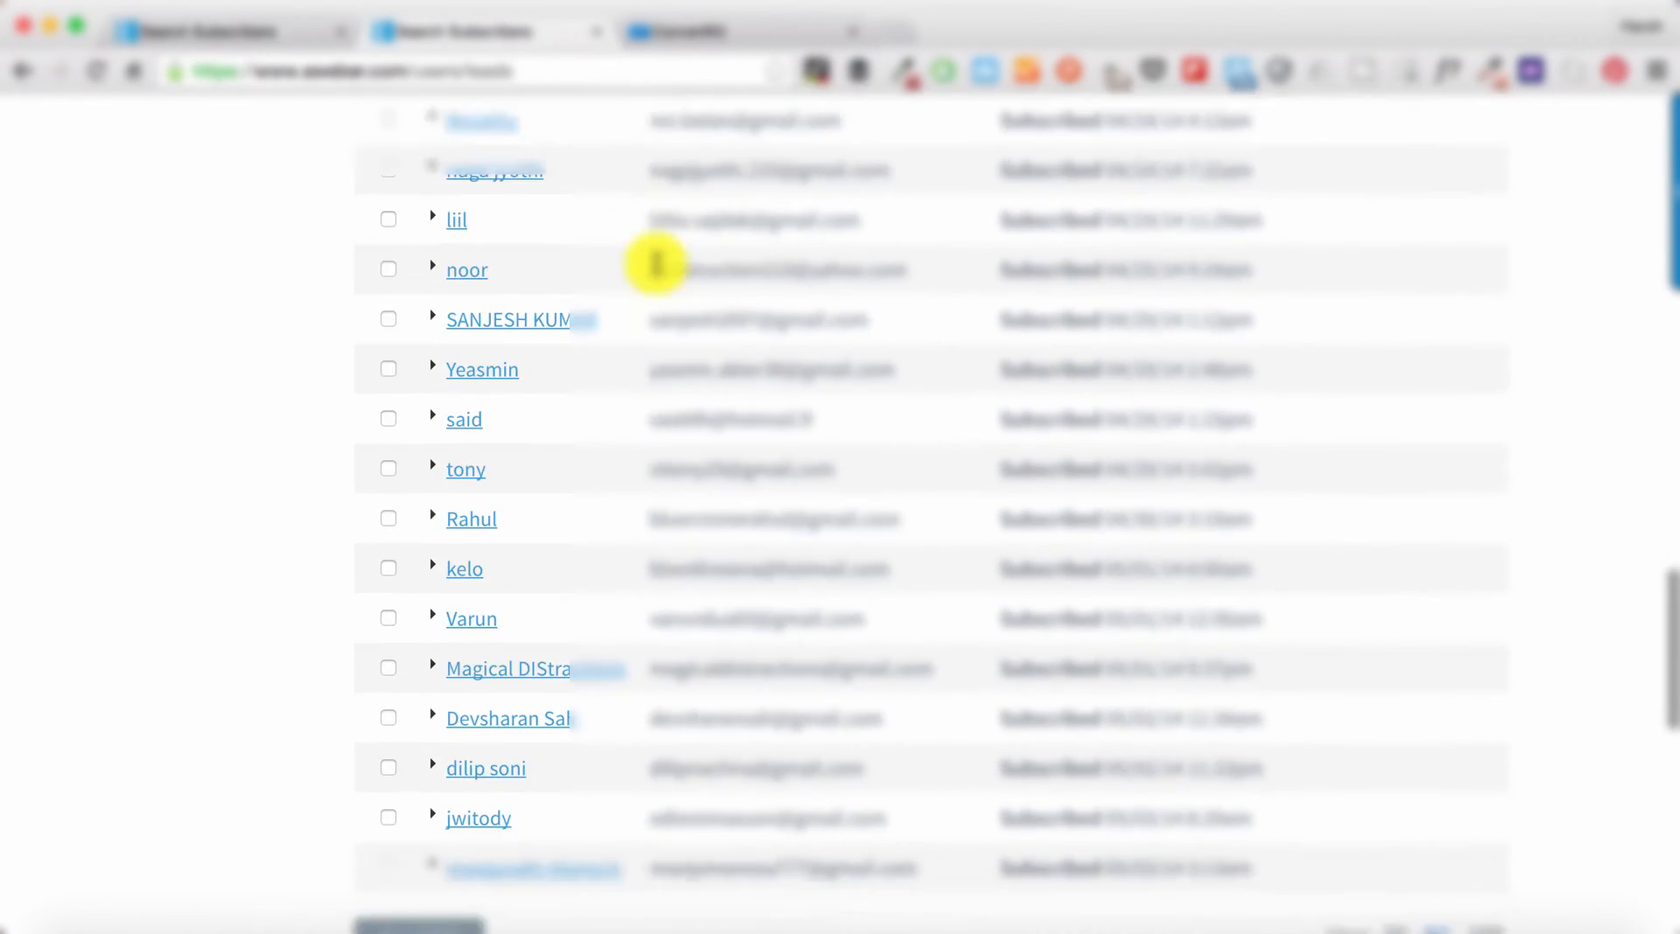
scroll("up", 3)
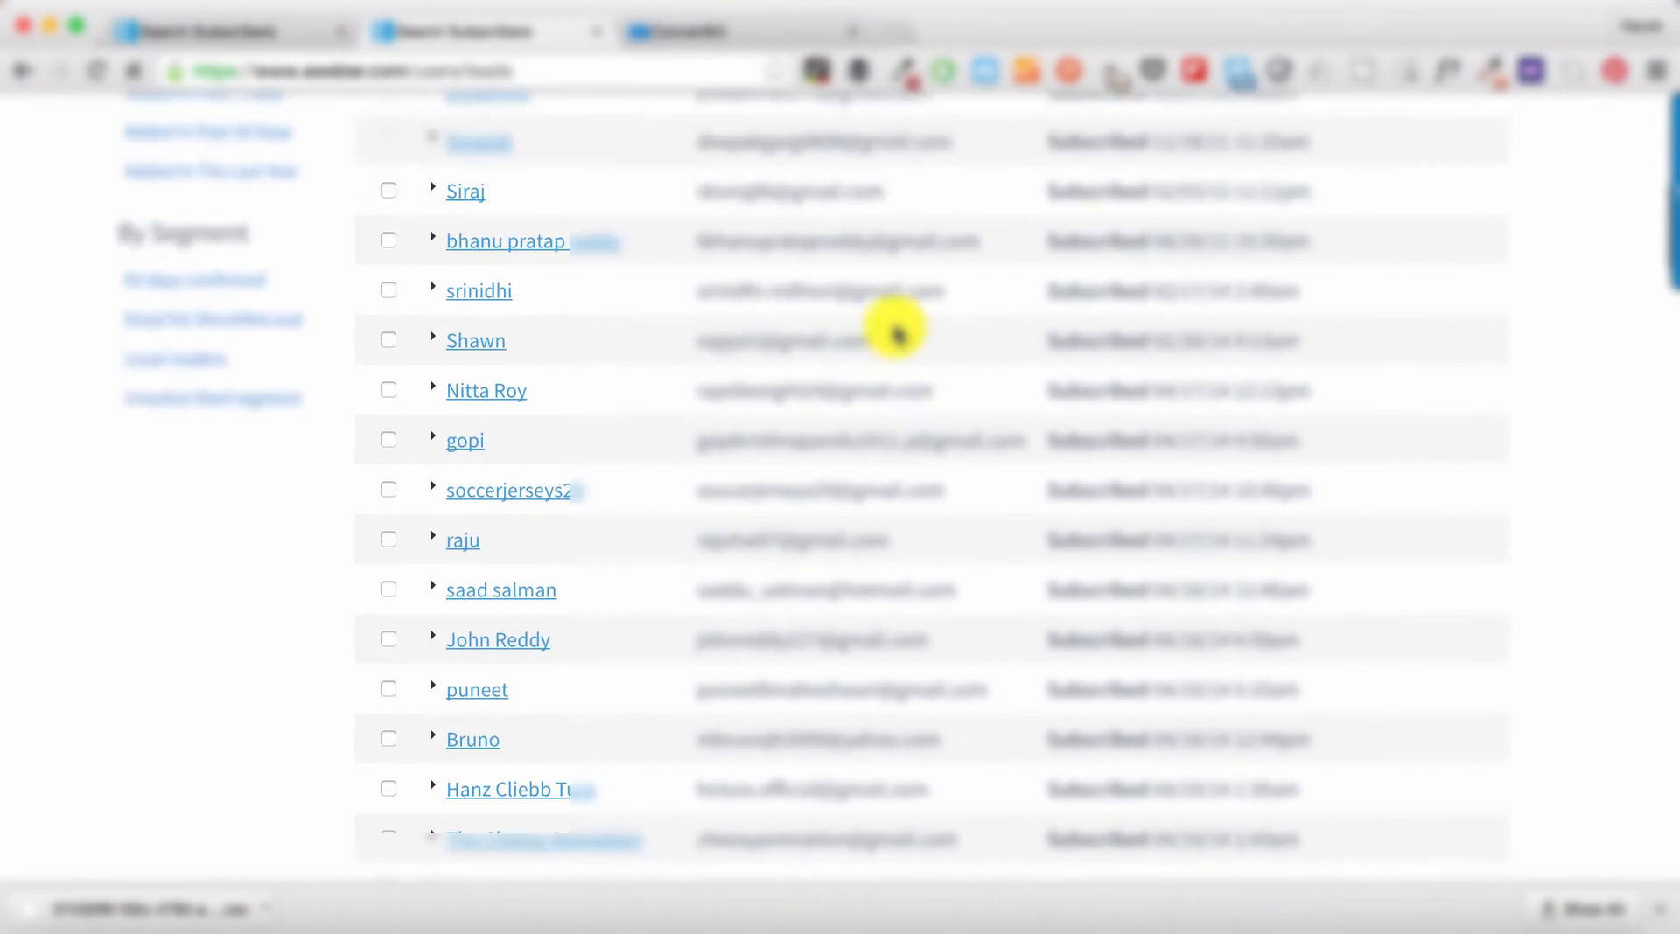
- Select all listed subscribers and delete them, leaving 4,199 matches
scroll("up", 3)
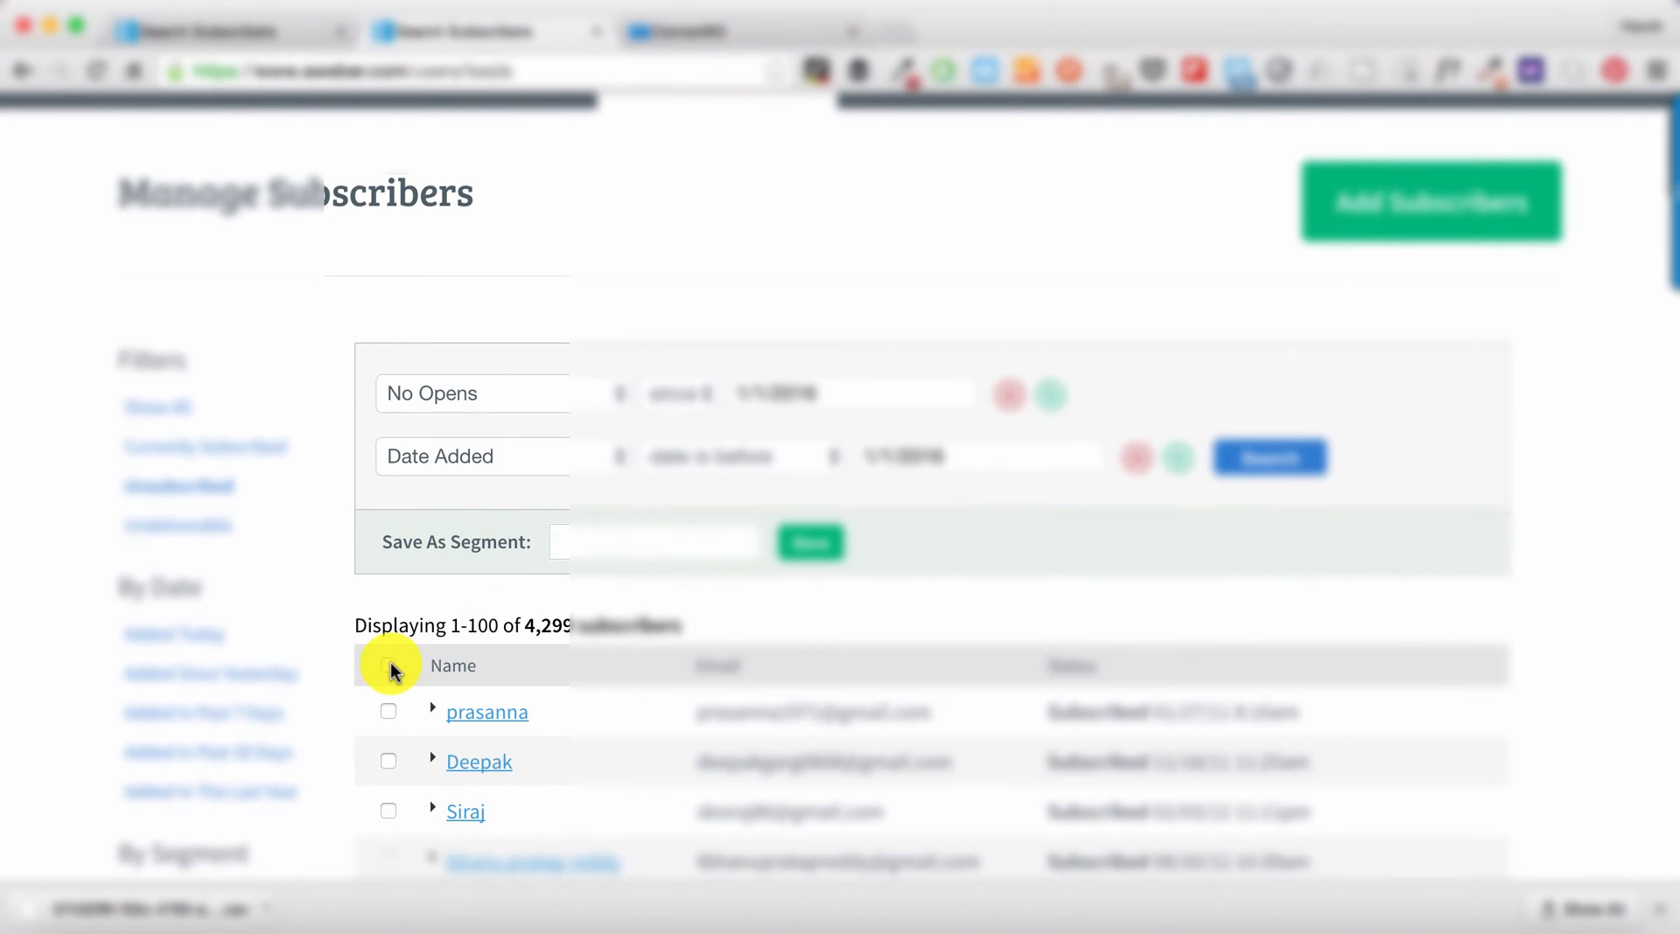
left_click(388, 665)
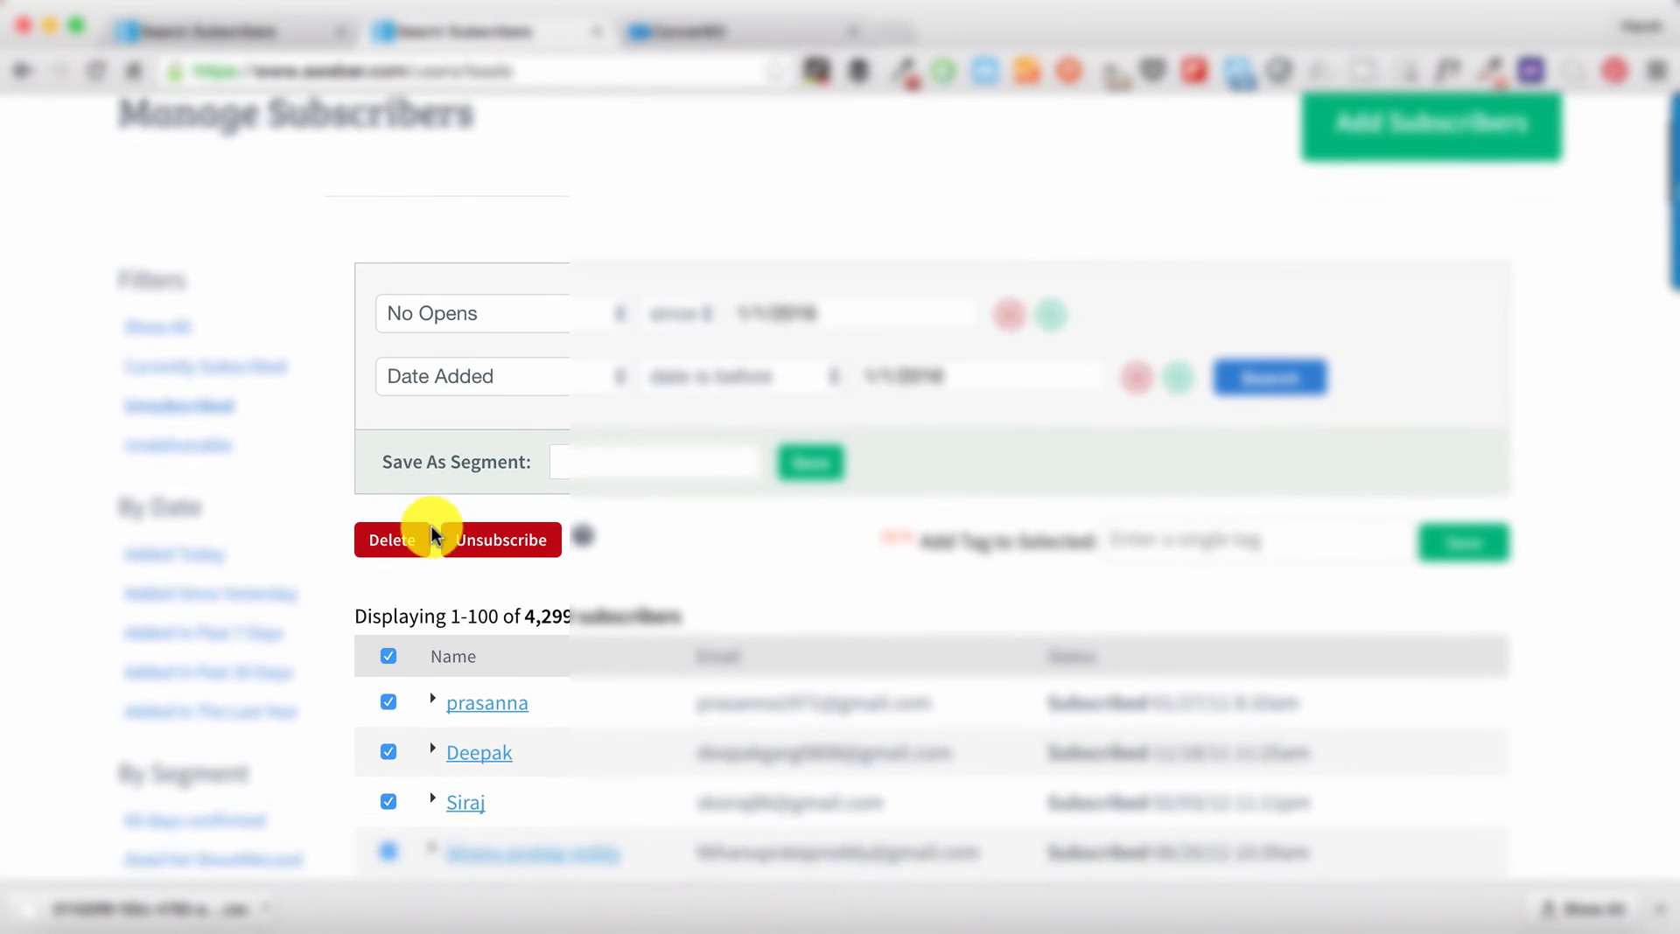
left_click(498, 539)
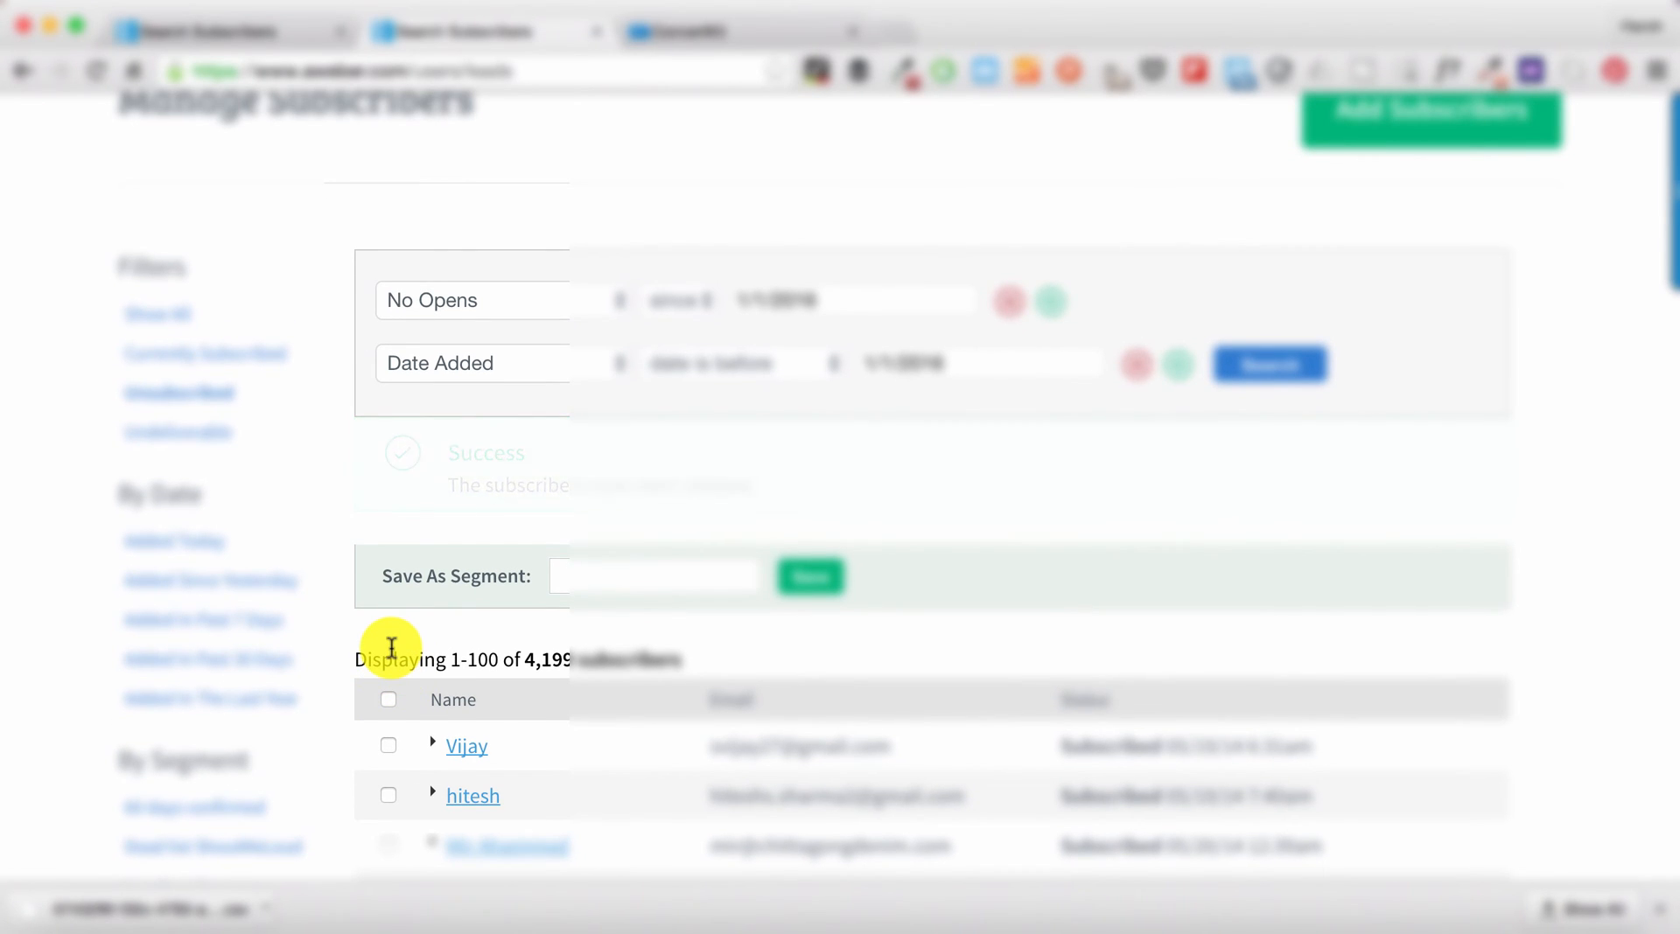